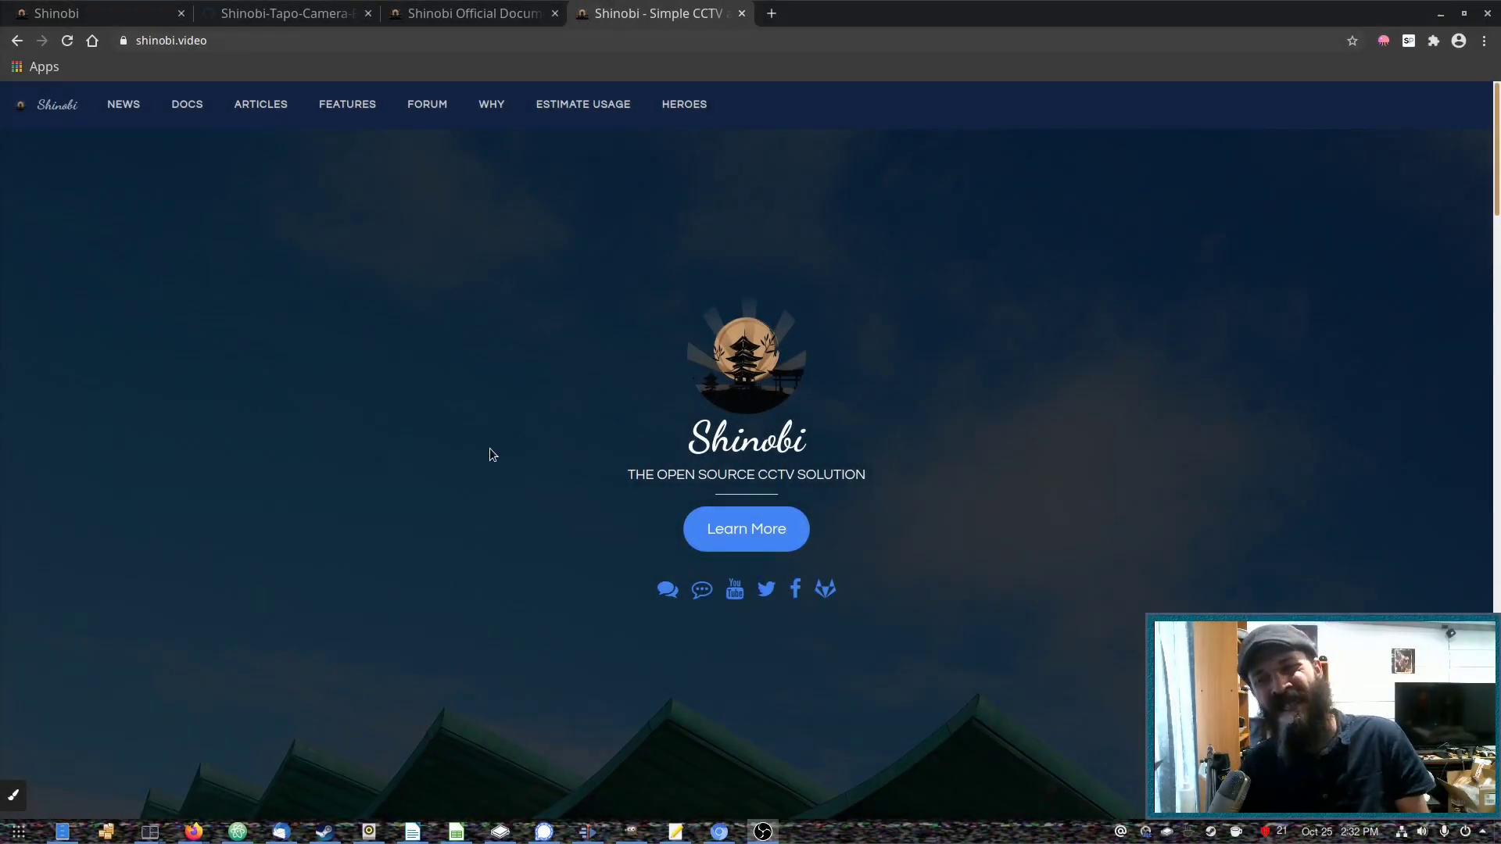
# Step: Add the sidebar cameras' live feeds, including Car-Port, to the dashboard grid
pyautogui.scroll(-3)
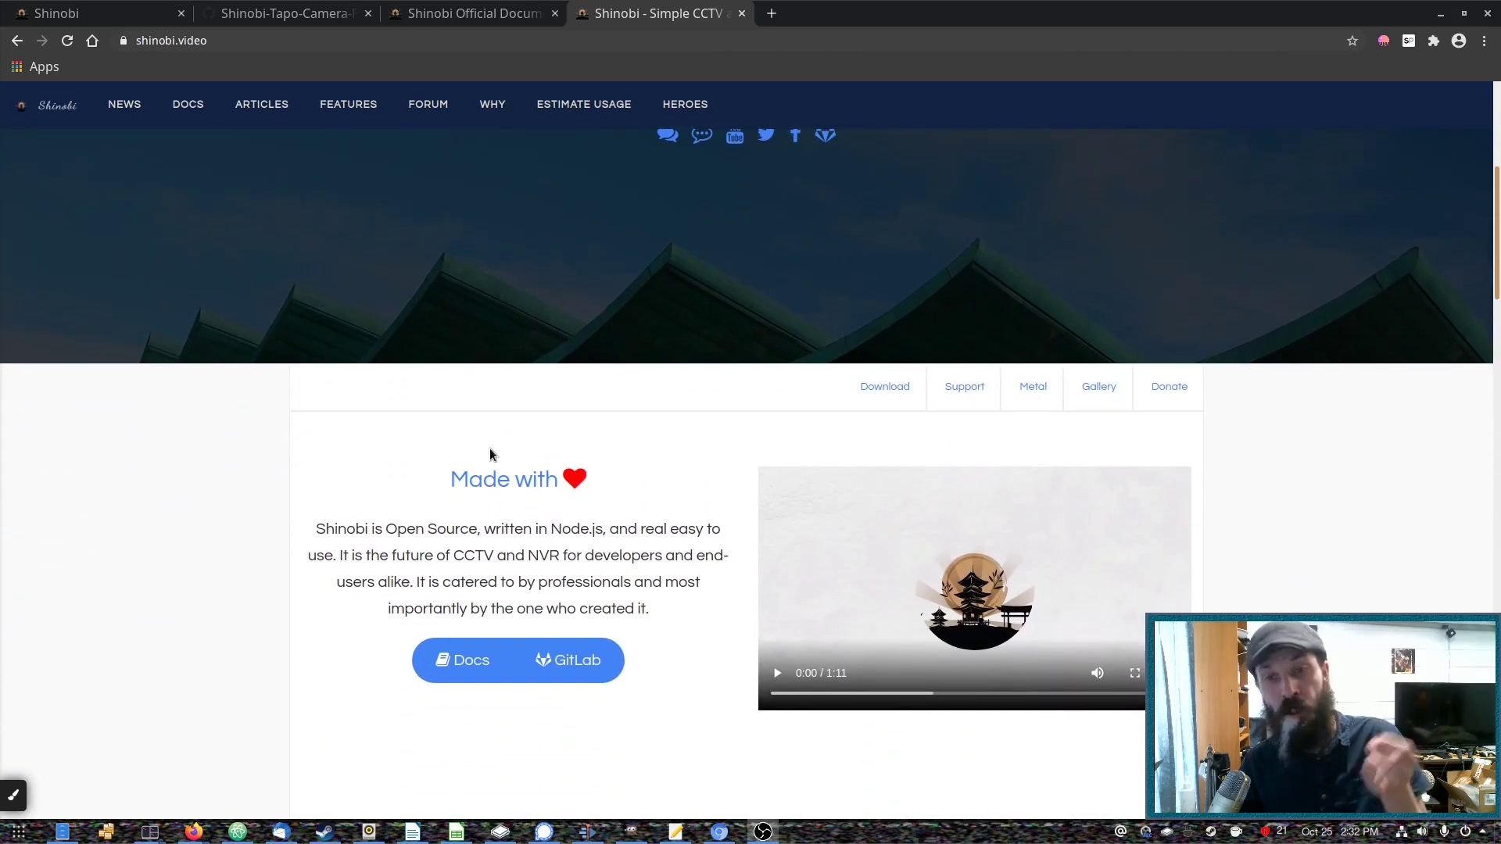
pyautogui.scroll(-3)
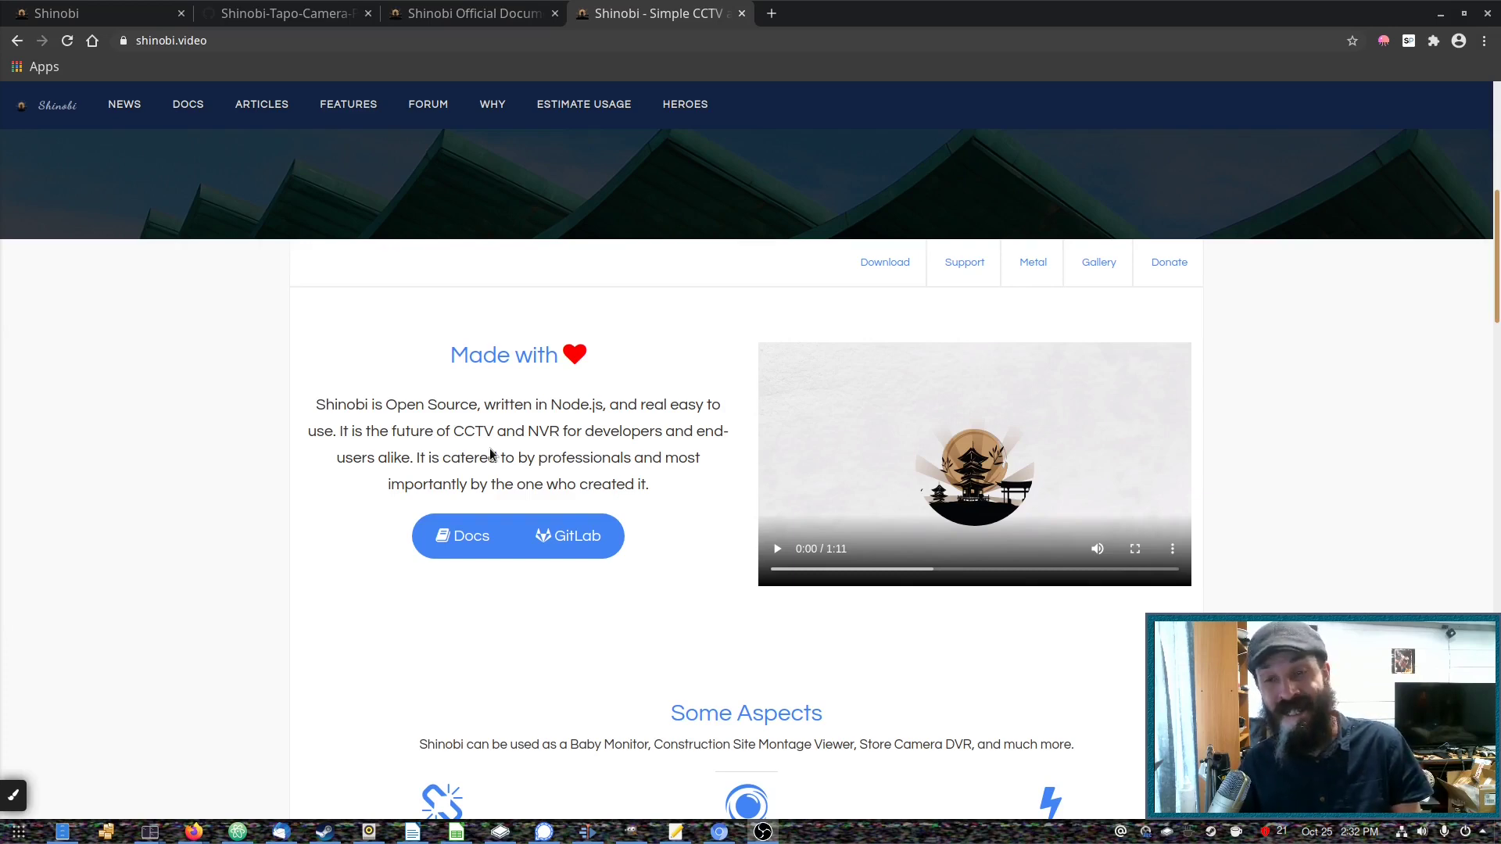
pyautogui.moveTo(476, 410)
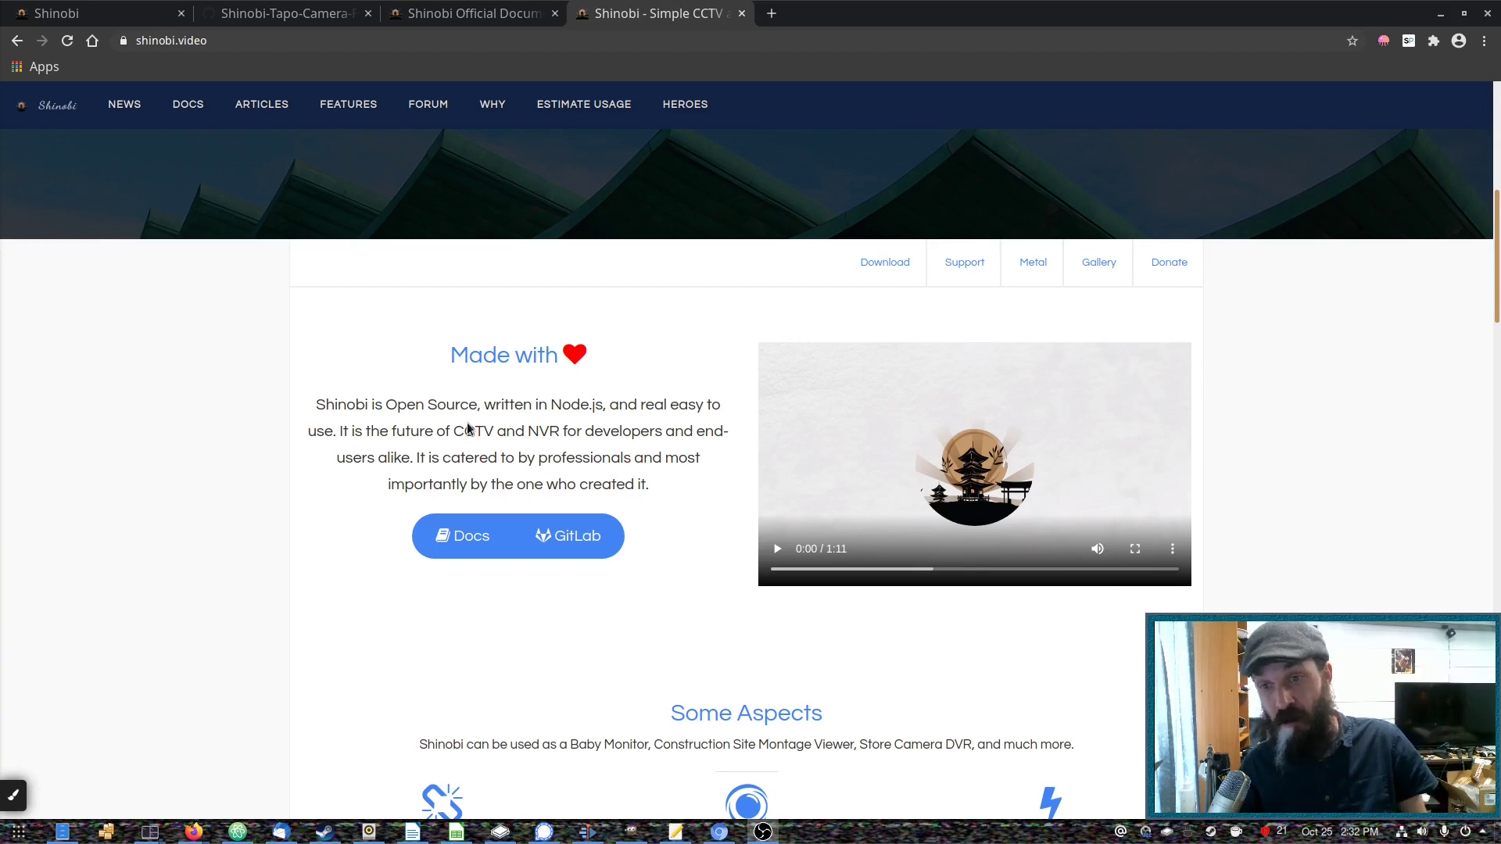
pyautogui.scroll(-3)
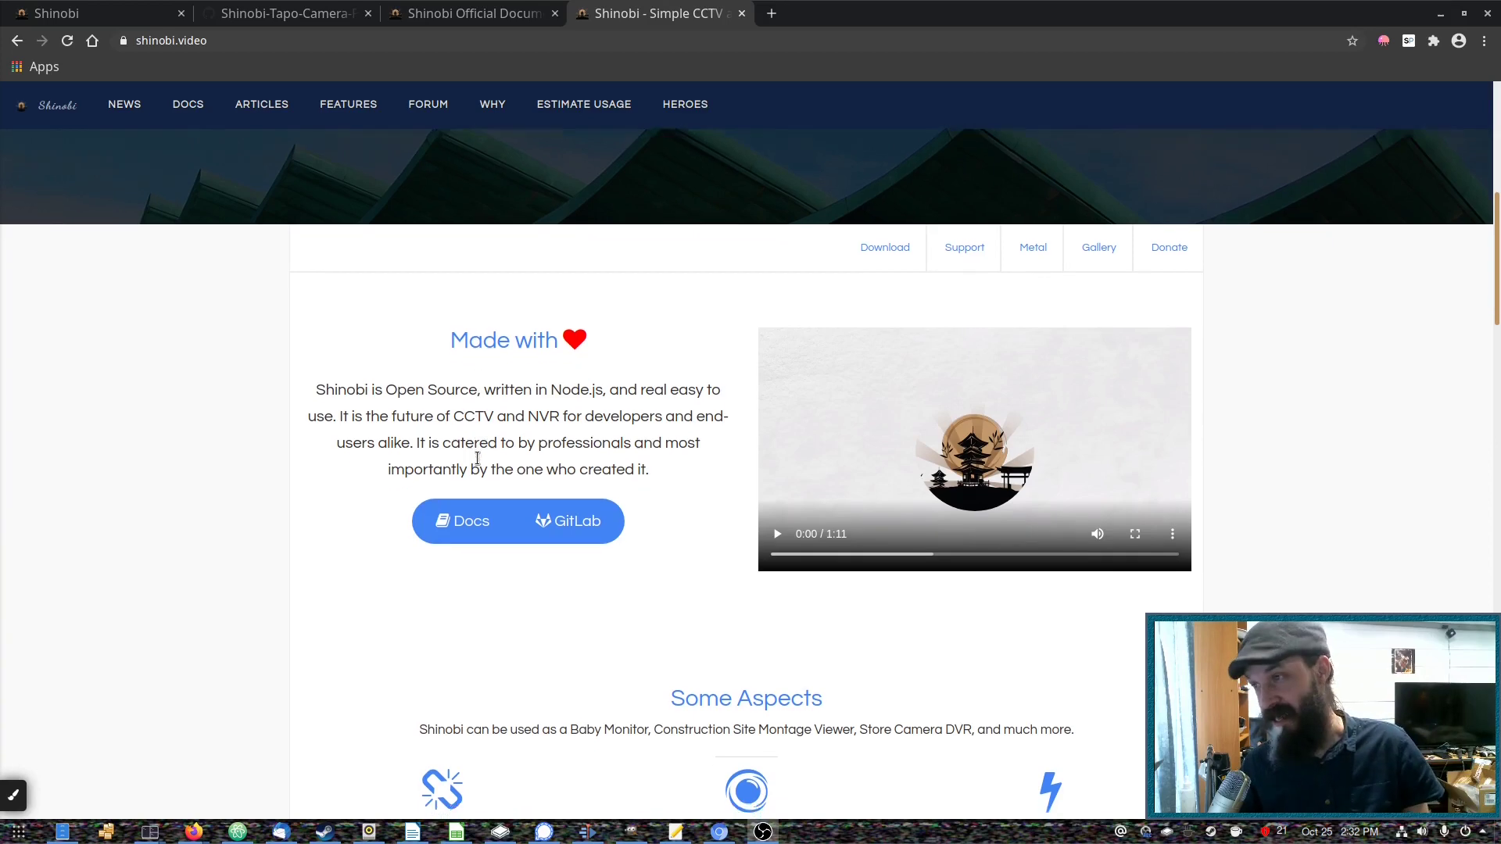
pyautogui.scroll(3)
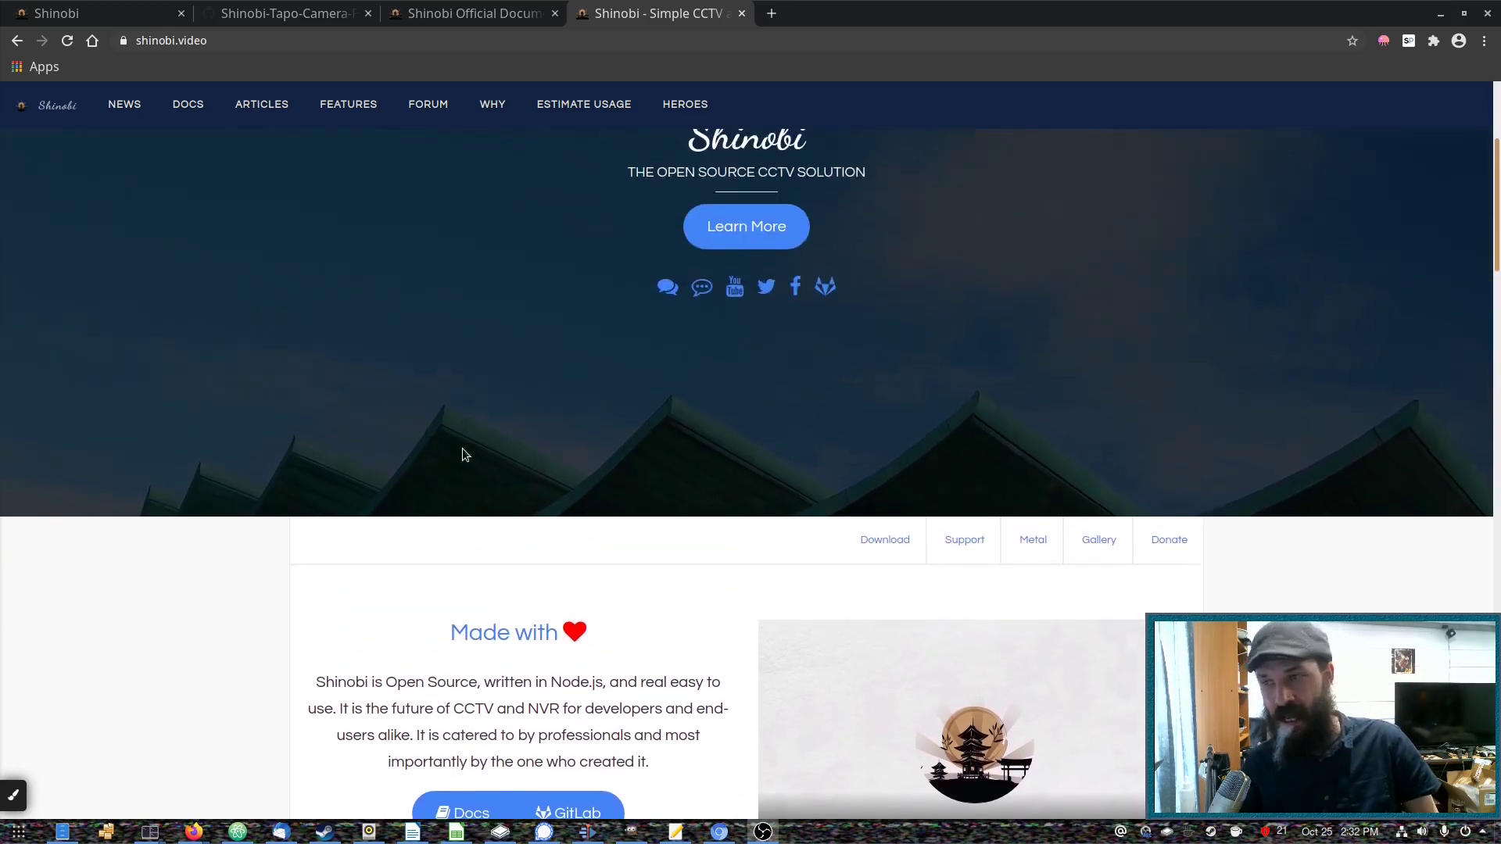
pyautogui.scroll(3)
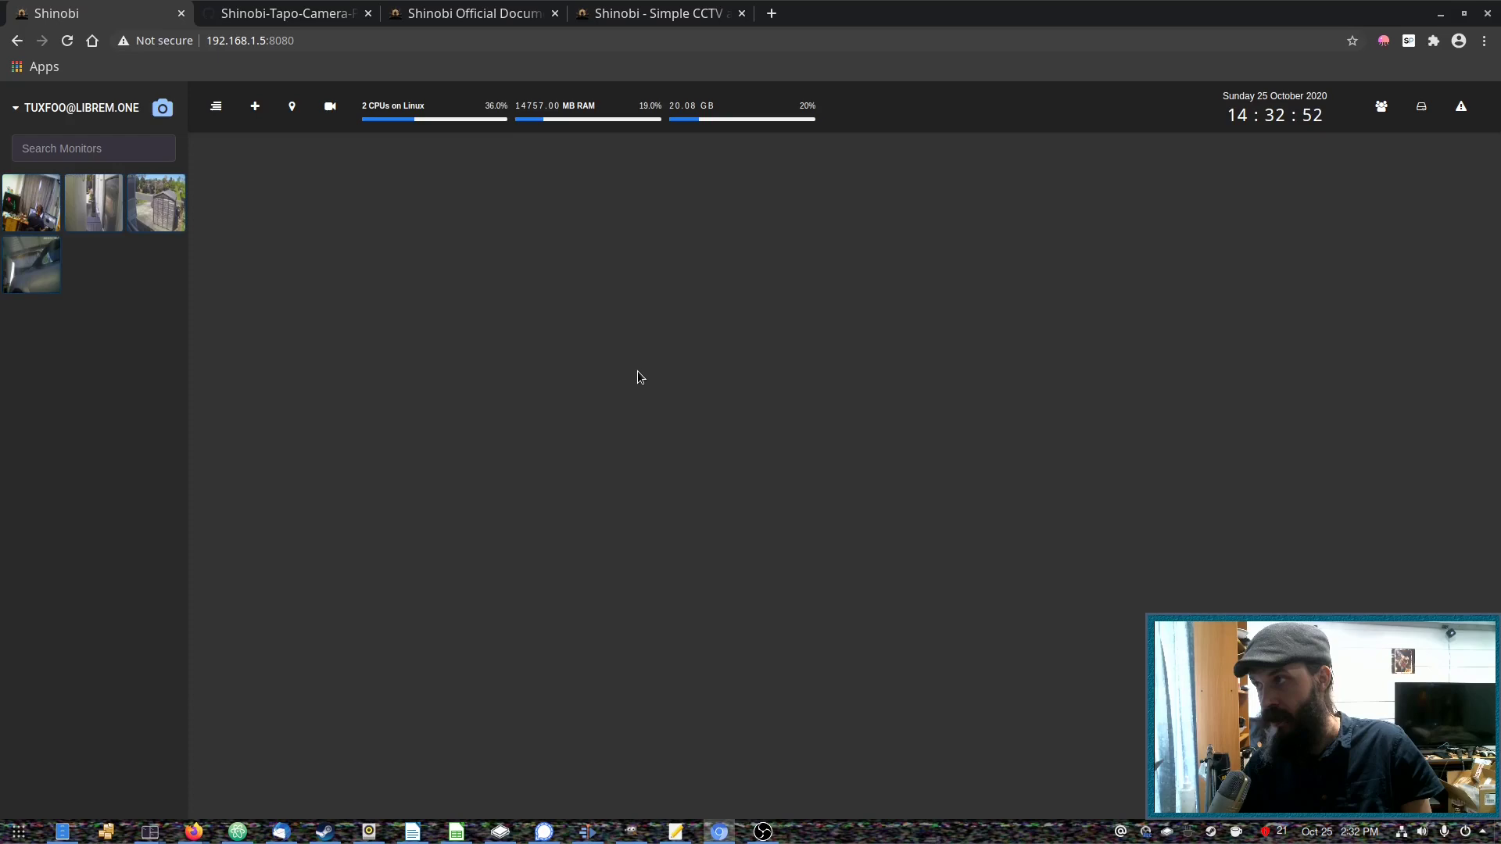
pyautogui.moveTo(456, 315)
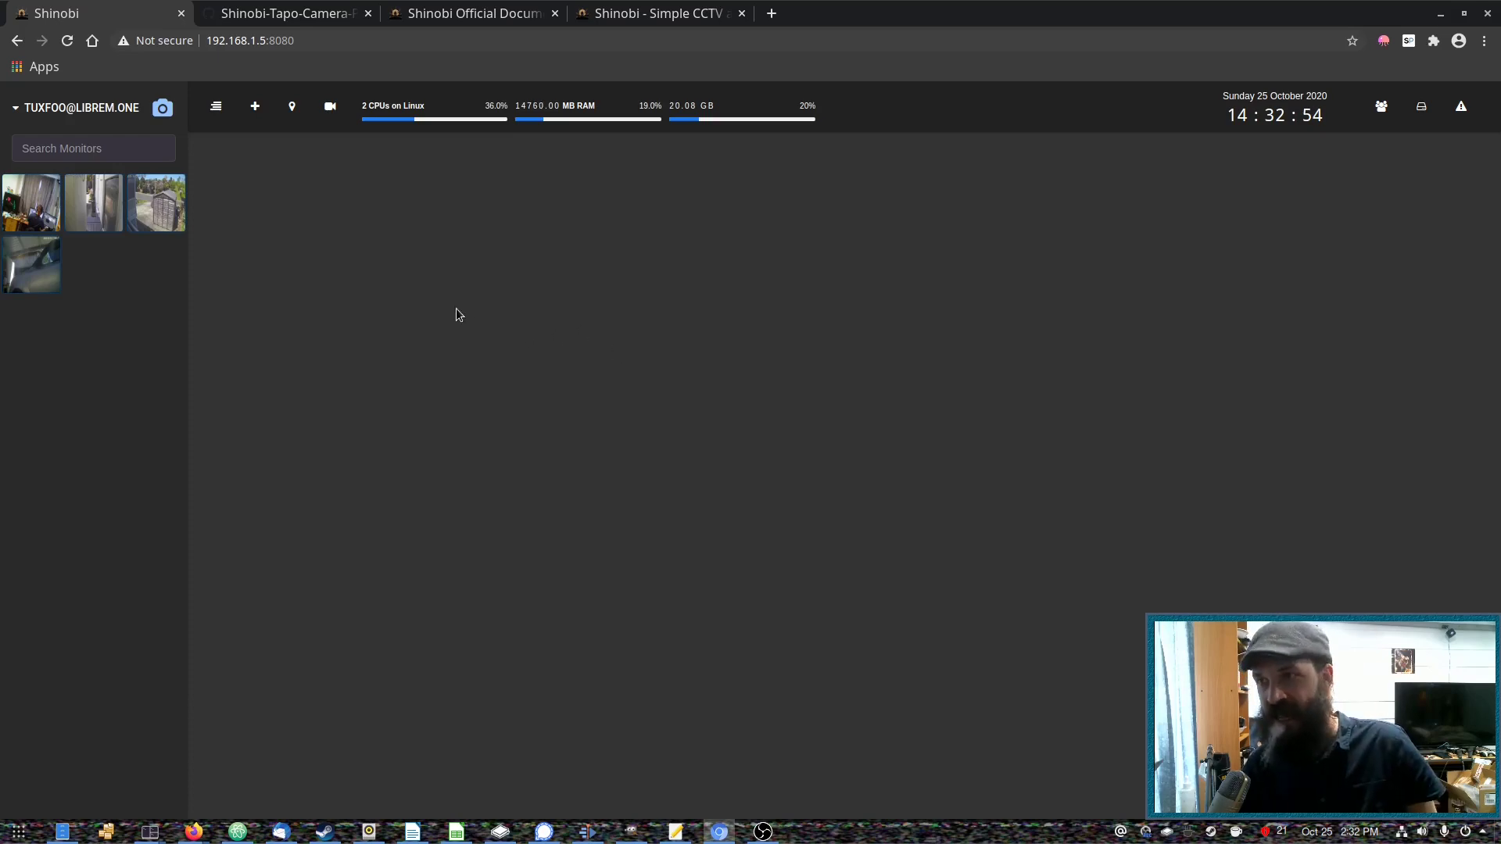
pyautogui.click(154, 202)
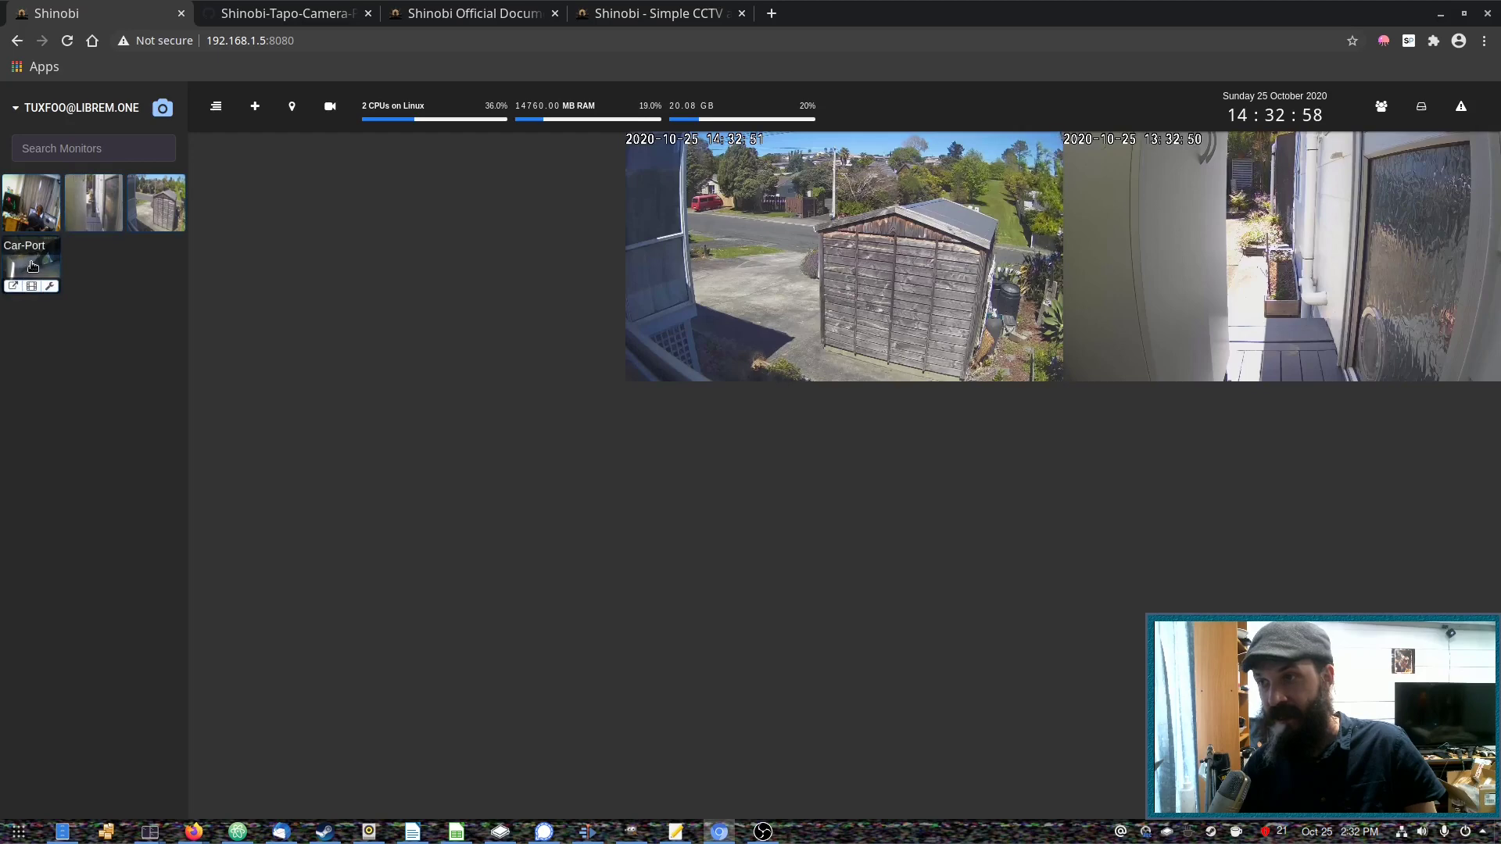
pyautogui.click(31, 265)
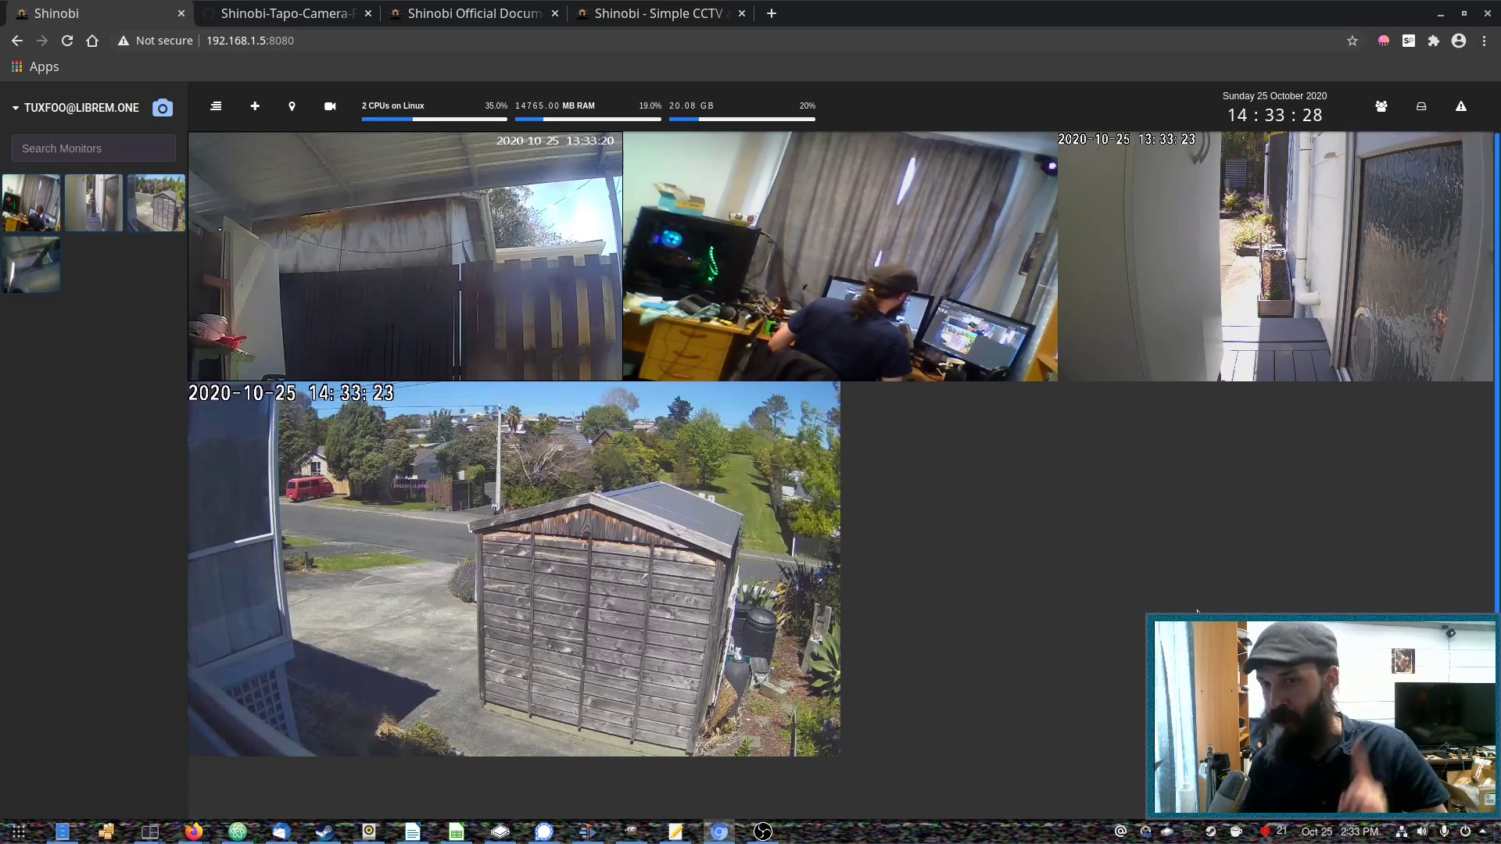
pyautogui.moveTo(1136, 580)
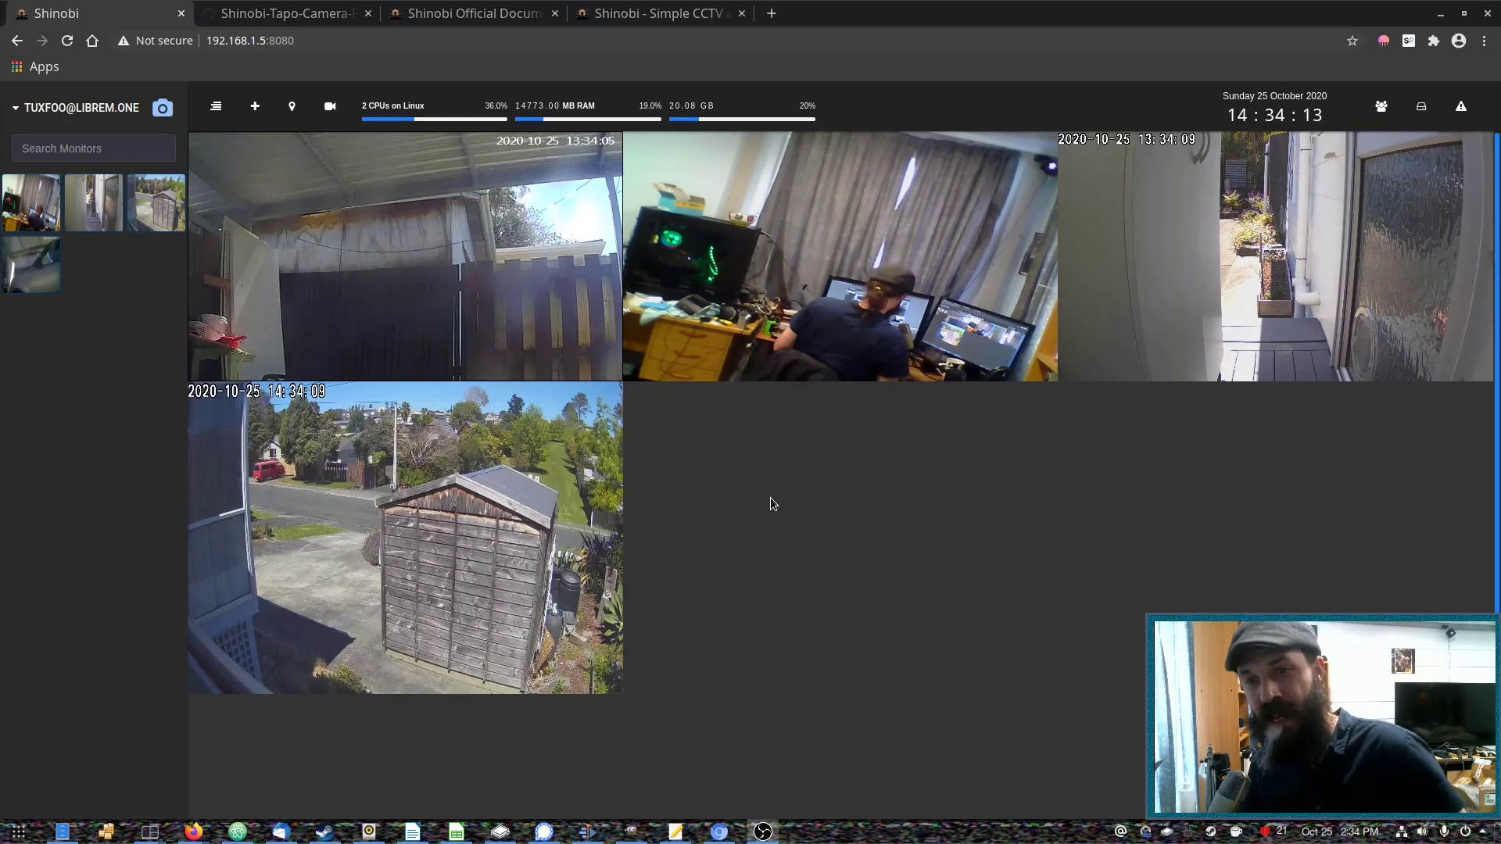
pyautogui.moveTo(720, 497)
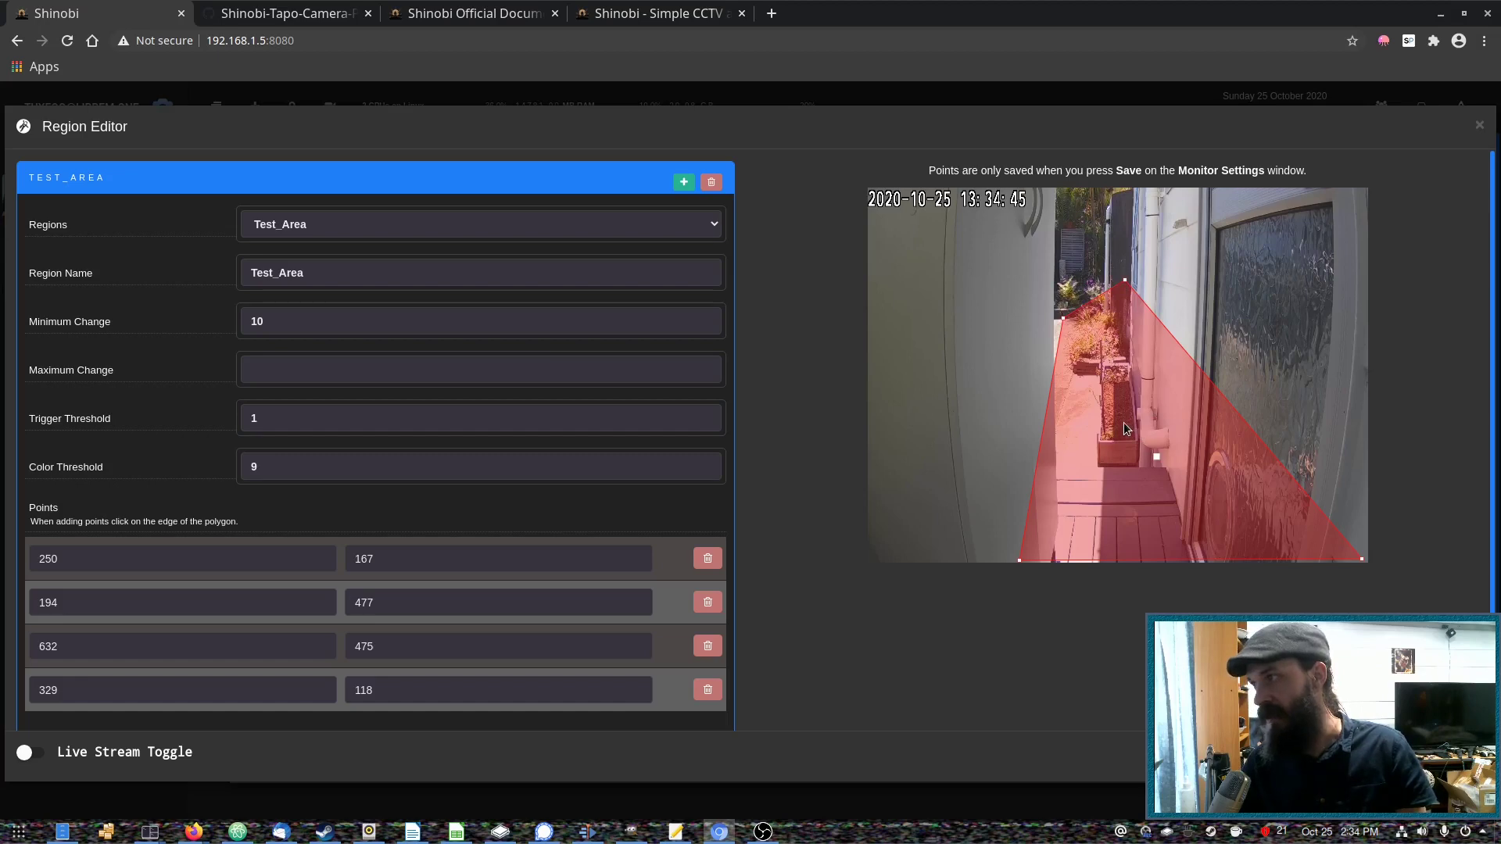
pyautogui.moveTo(1122, 415)
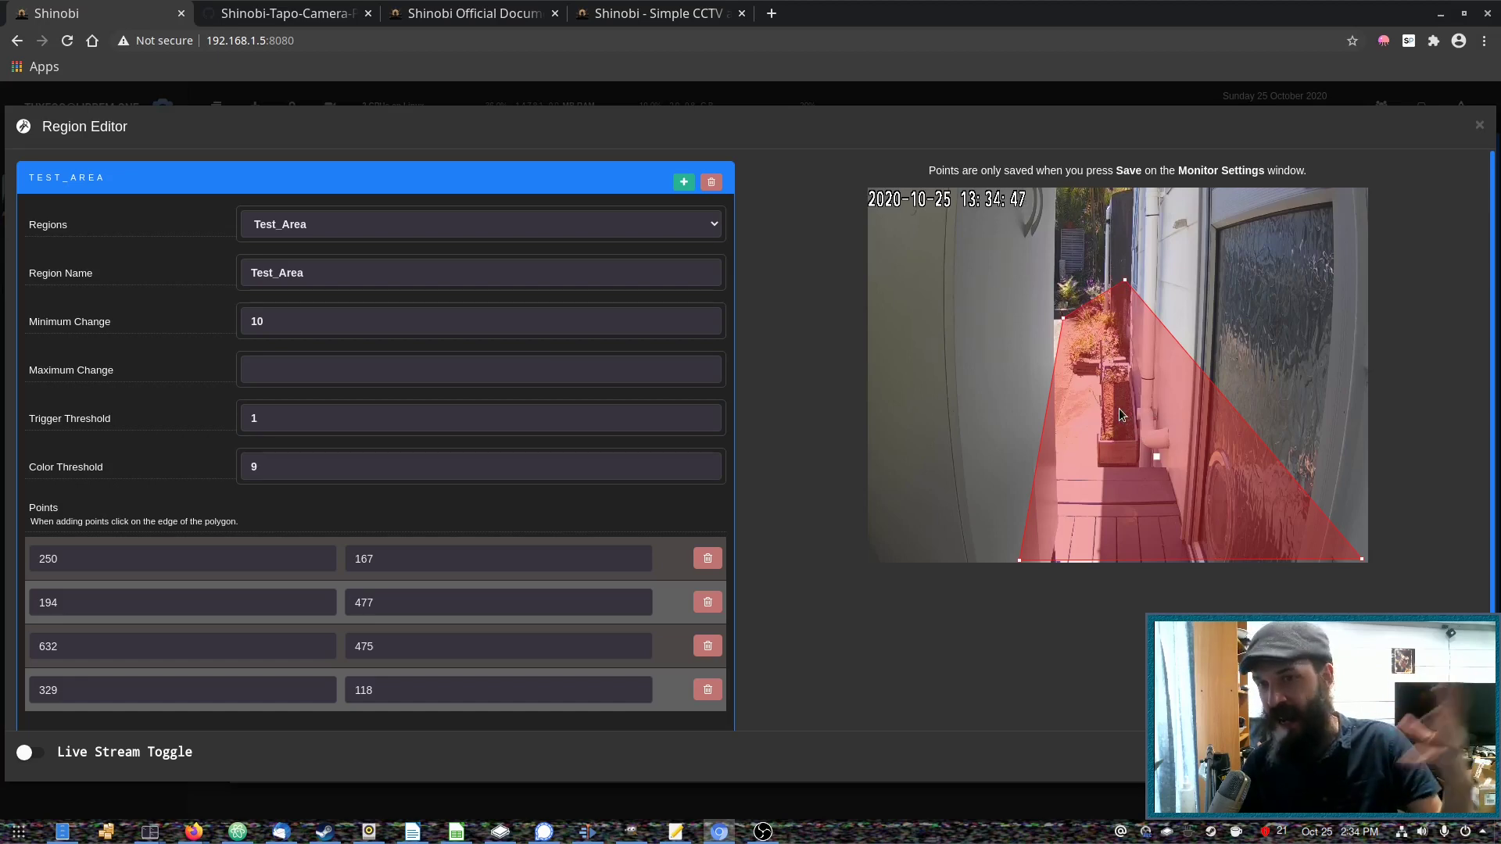
pyautogui.moveTo(1178, 441)
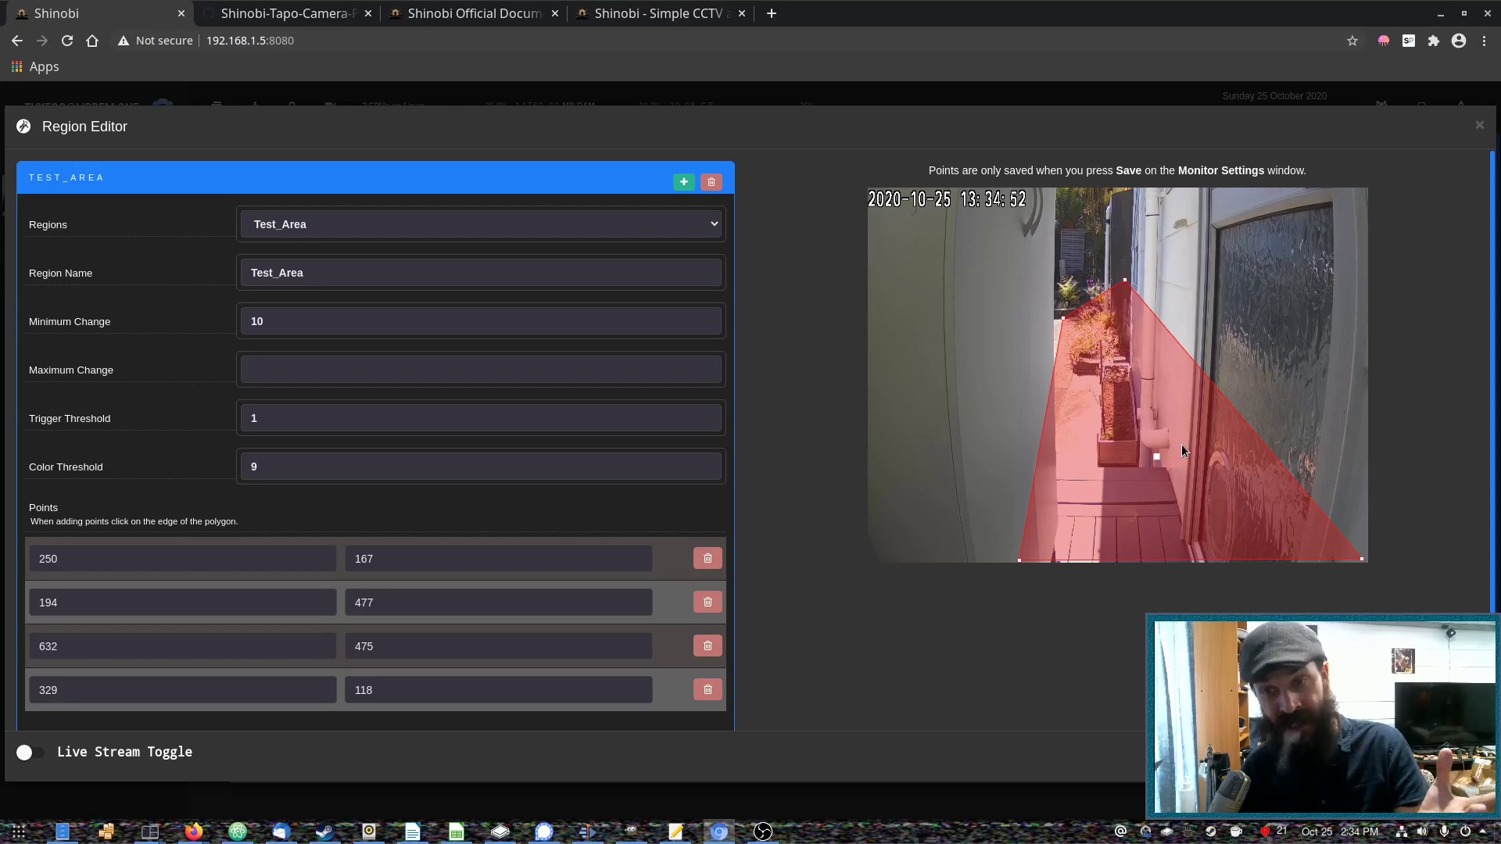
pyautogui.moveTo(1352, 523)
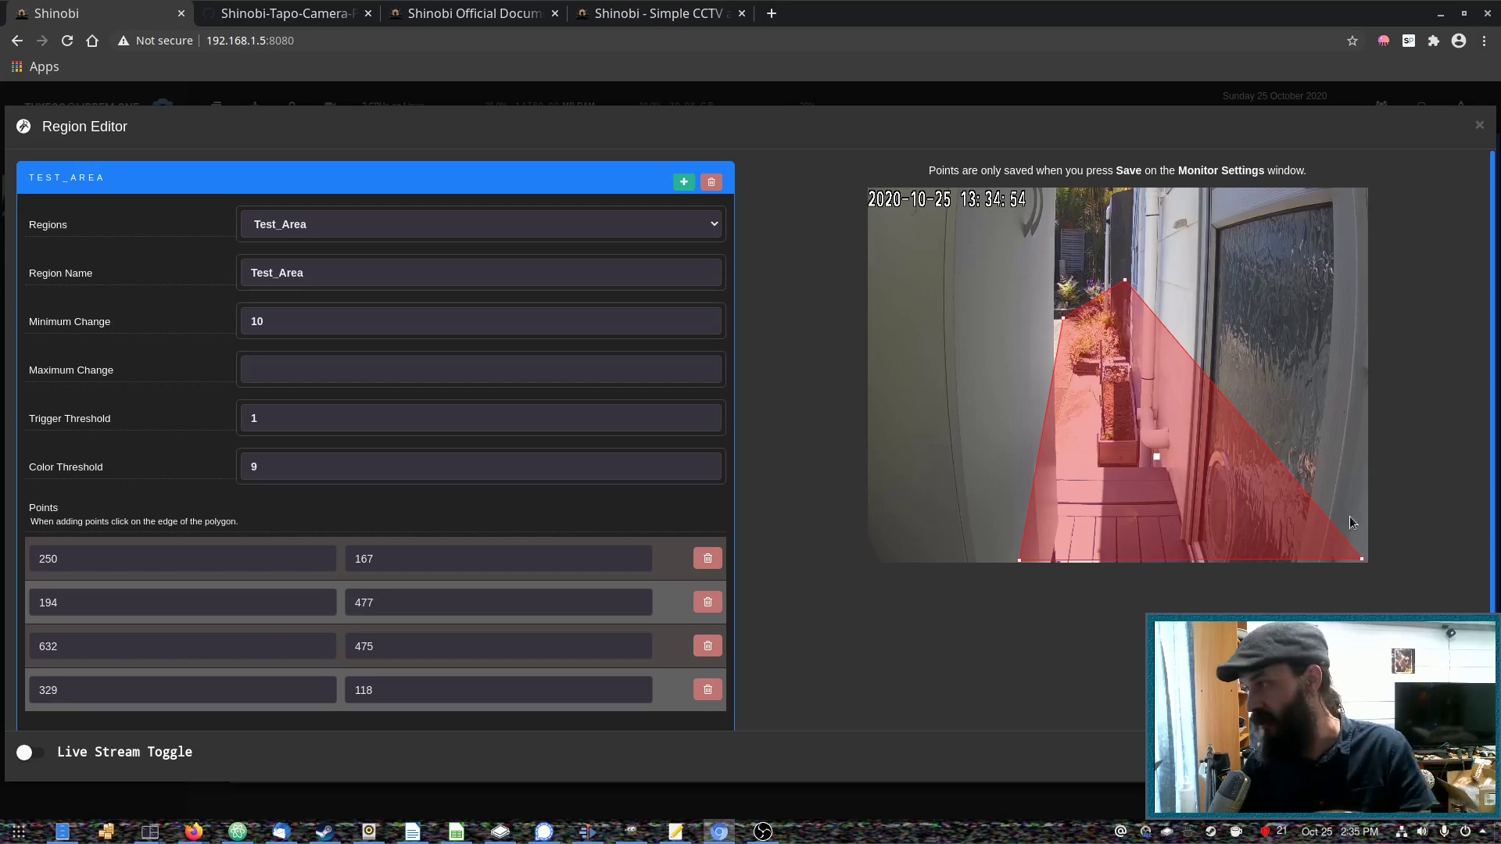
pyautogui.moveTo(1221, 575)
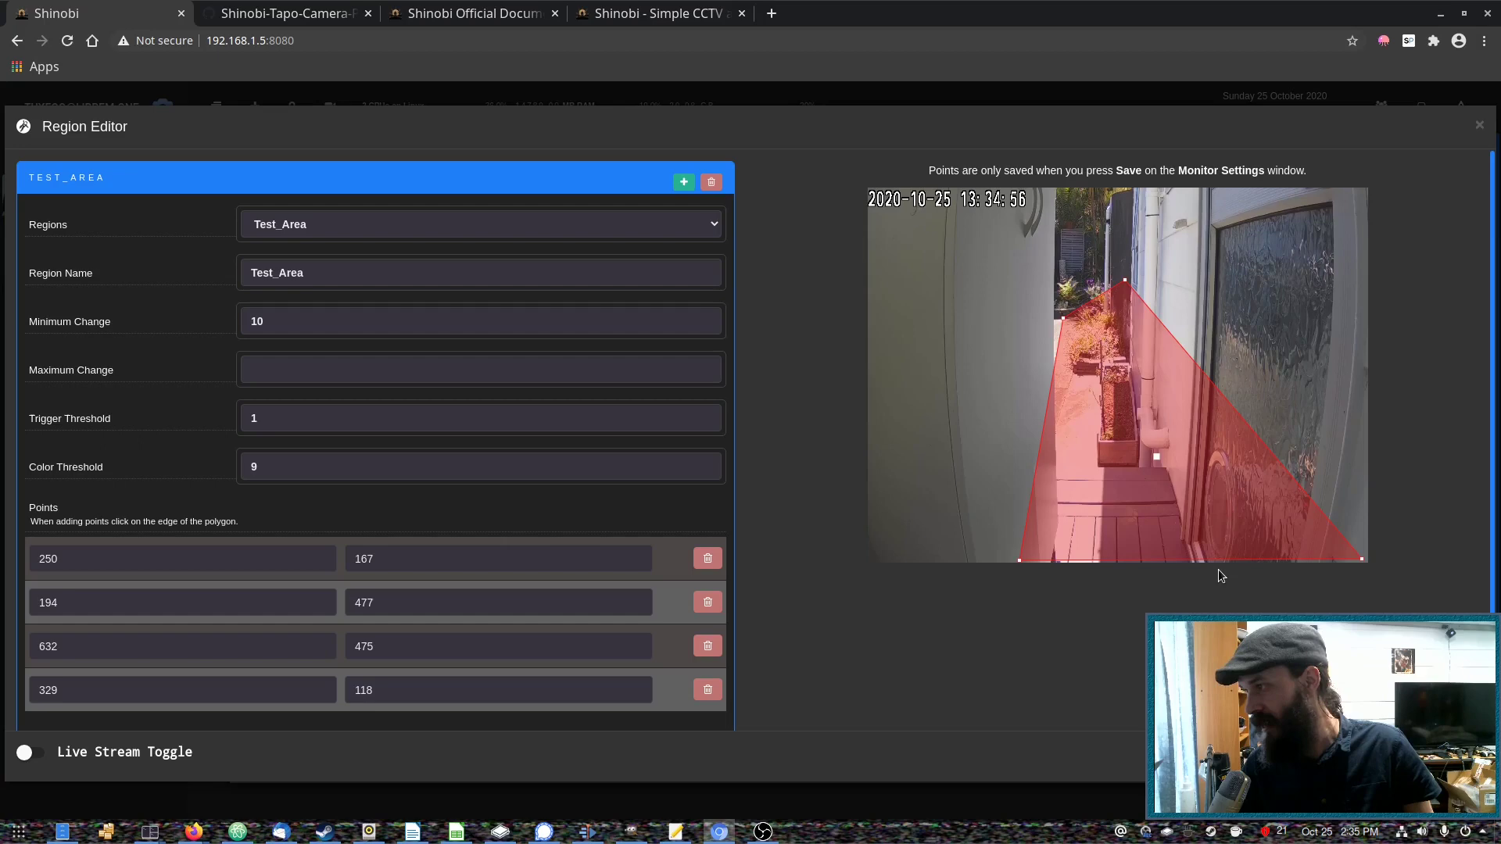
pyautogui.moveTo(1099, 227)
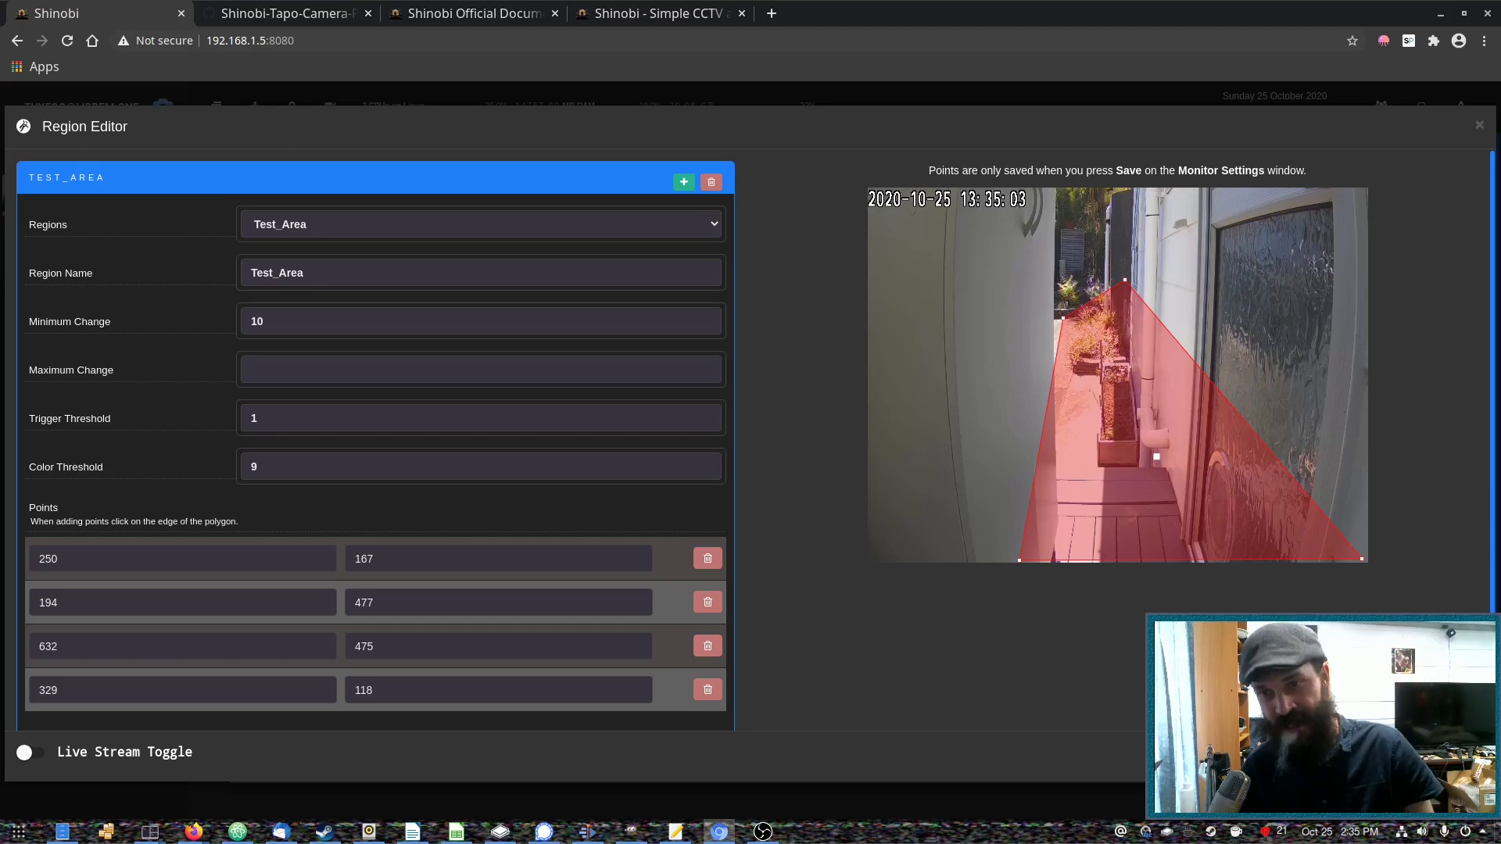
pyautogui.moveTo(741, 575)
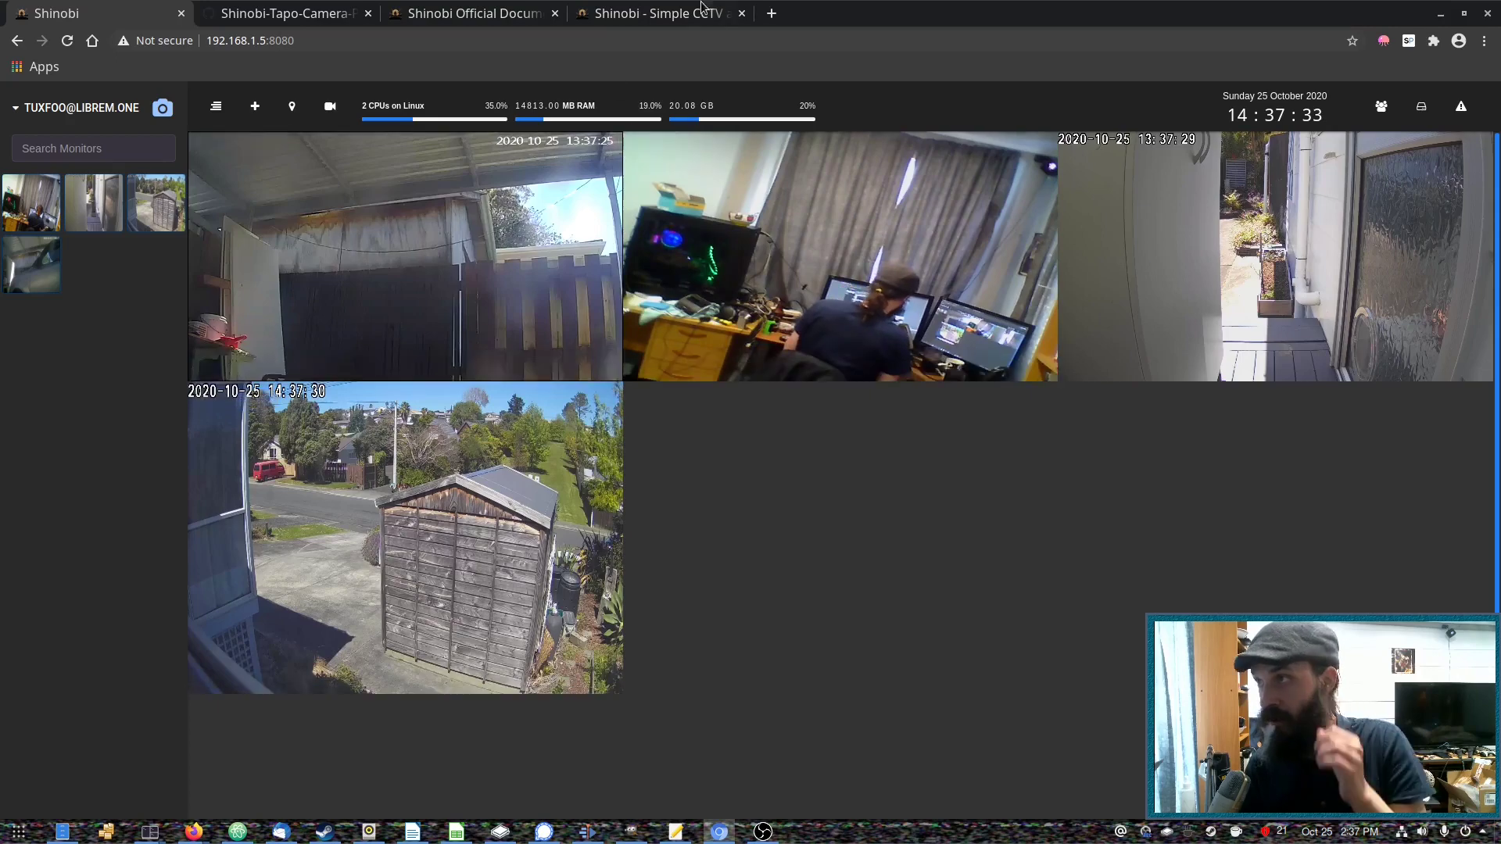
# Step: Show the Monitor Triggers and Monitor States preset section of the Shinobi API docs
pyautogui.click(469, 13)
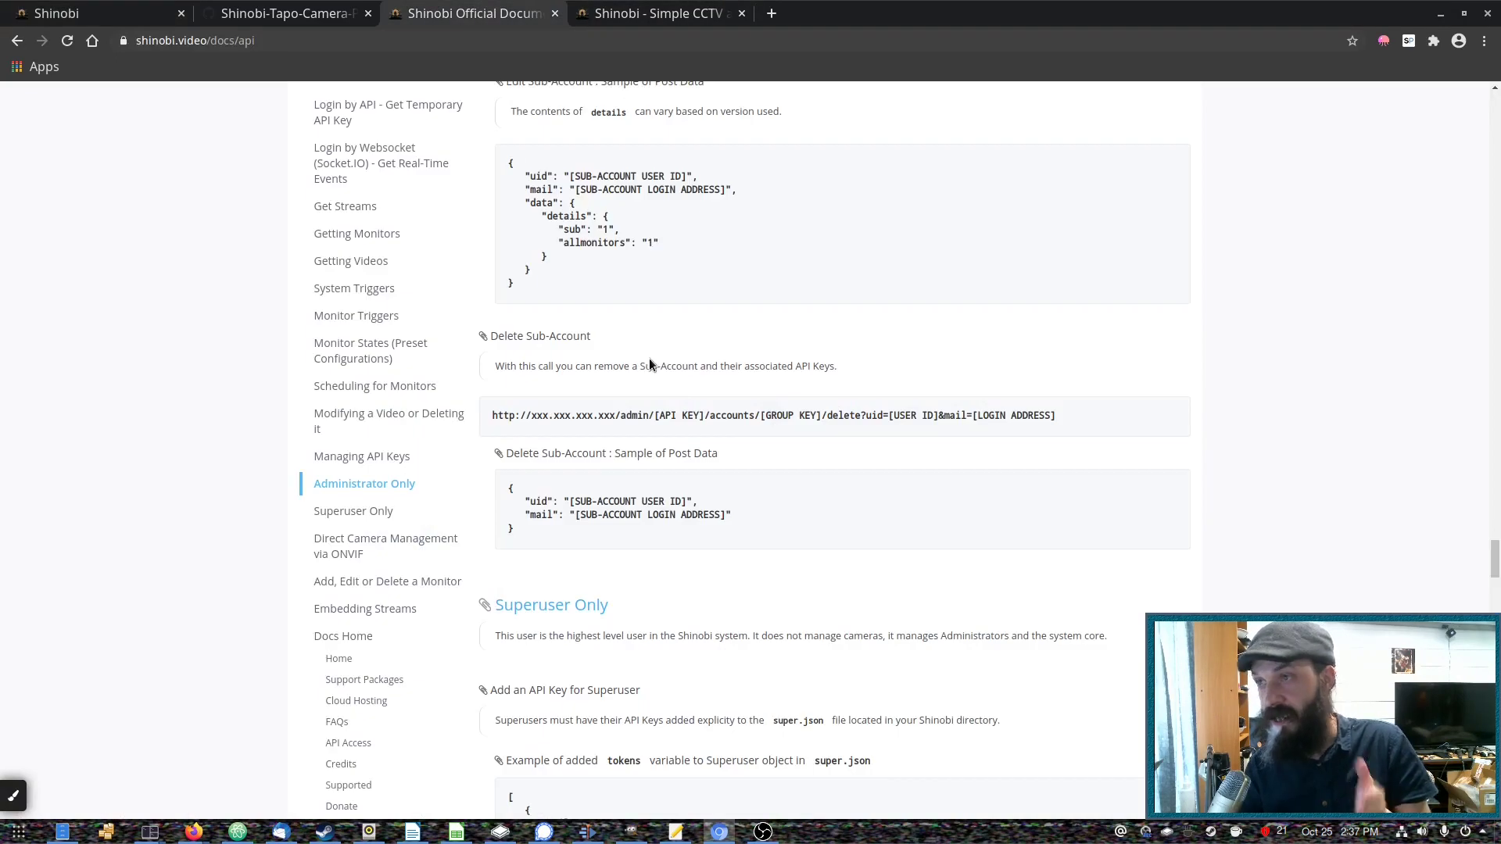
pyautogui.scroll(-3)
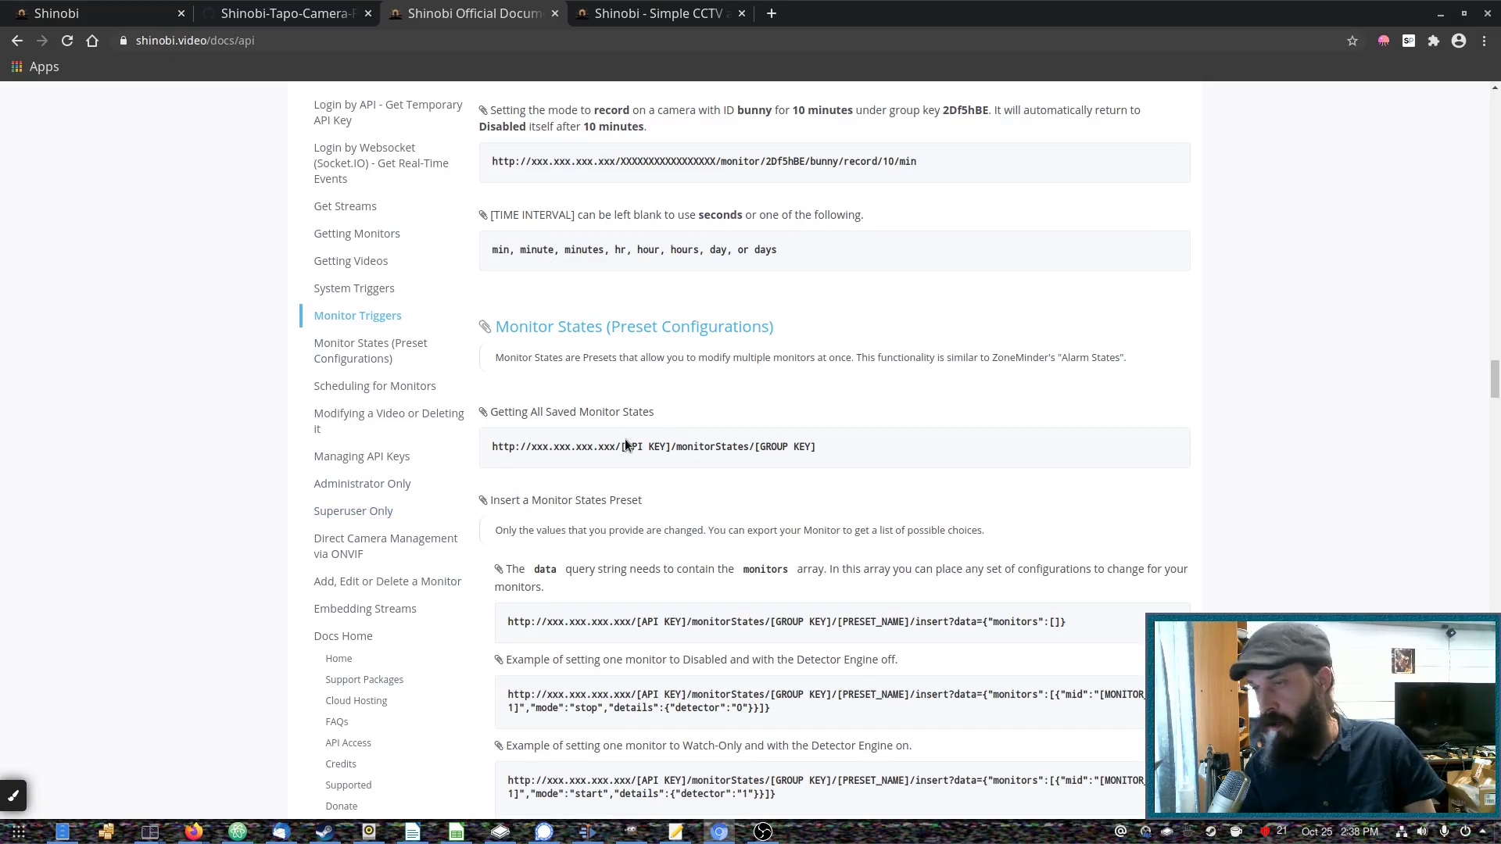
pyautogui.moveTo(525, 466)
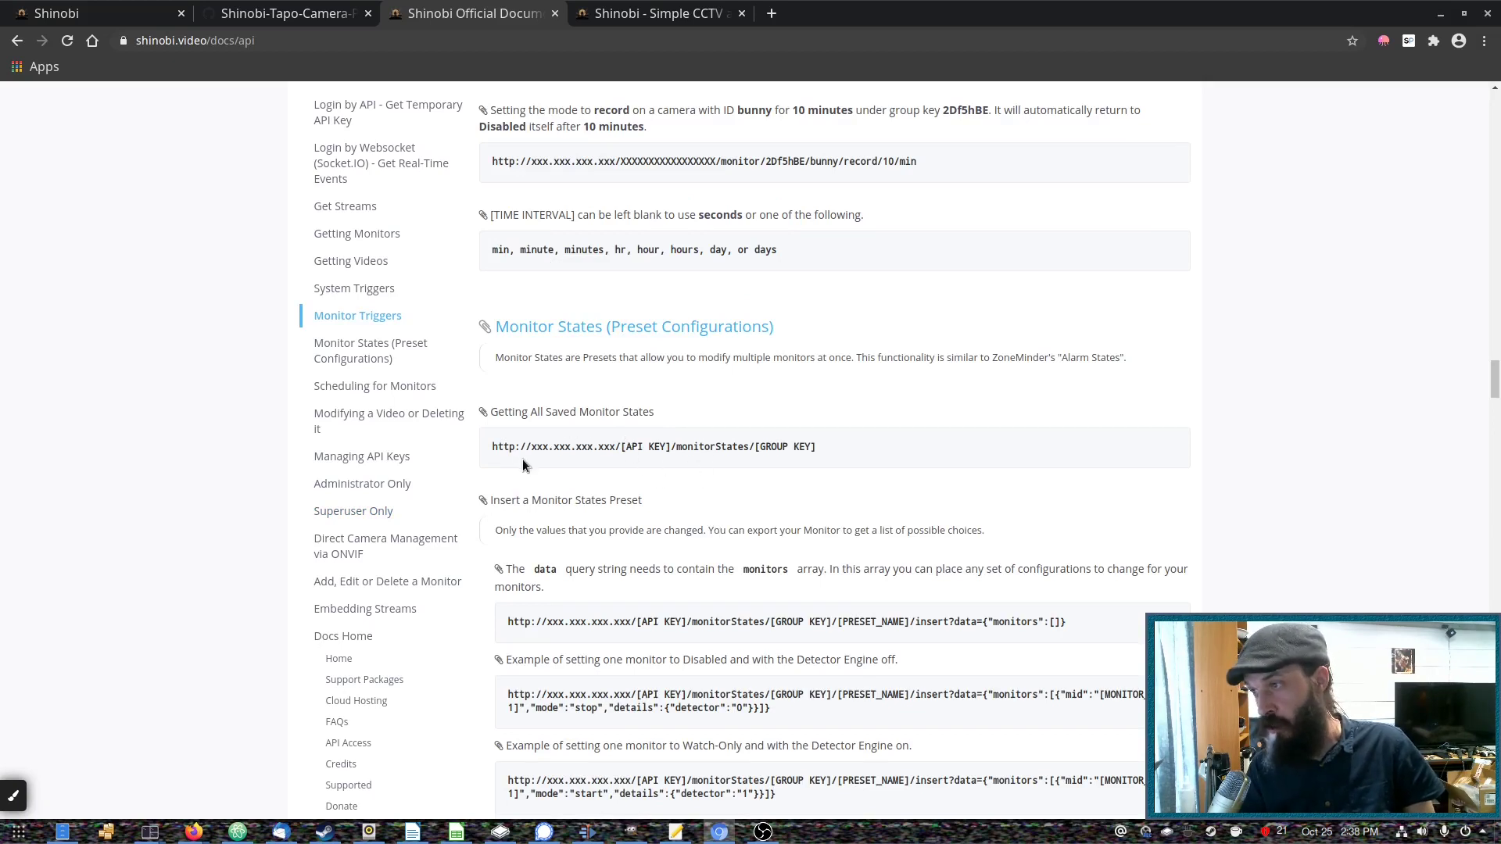
pyautogui.moveTo(622, 450)
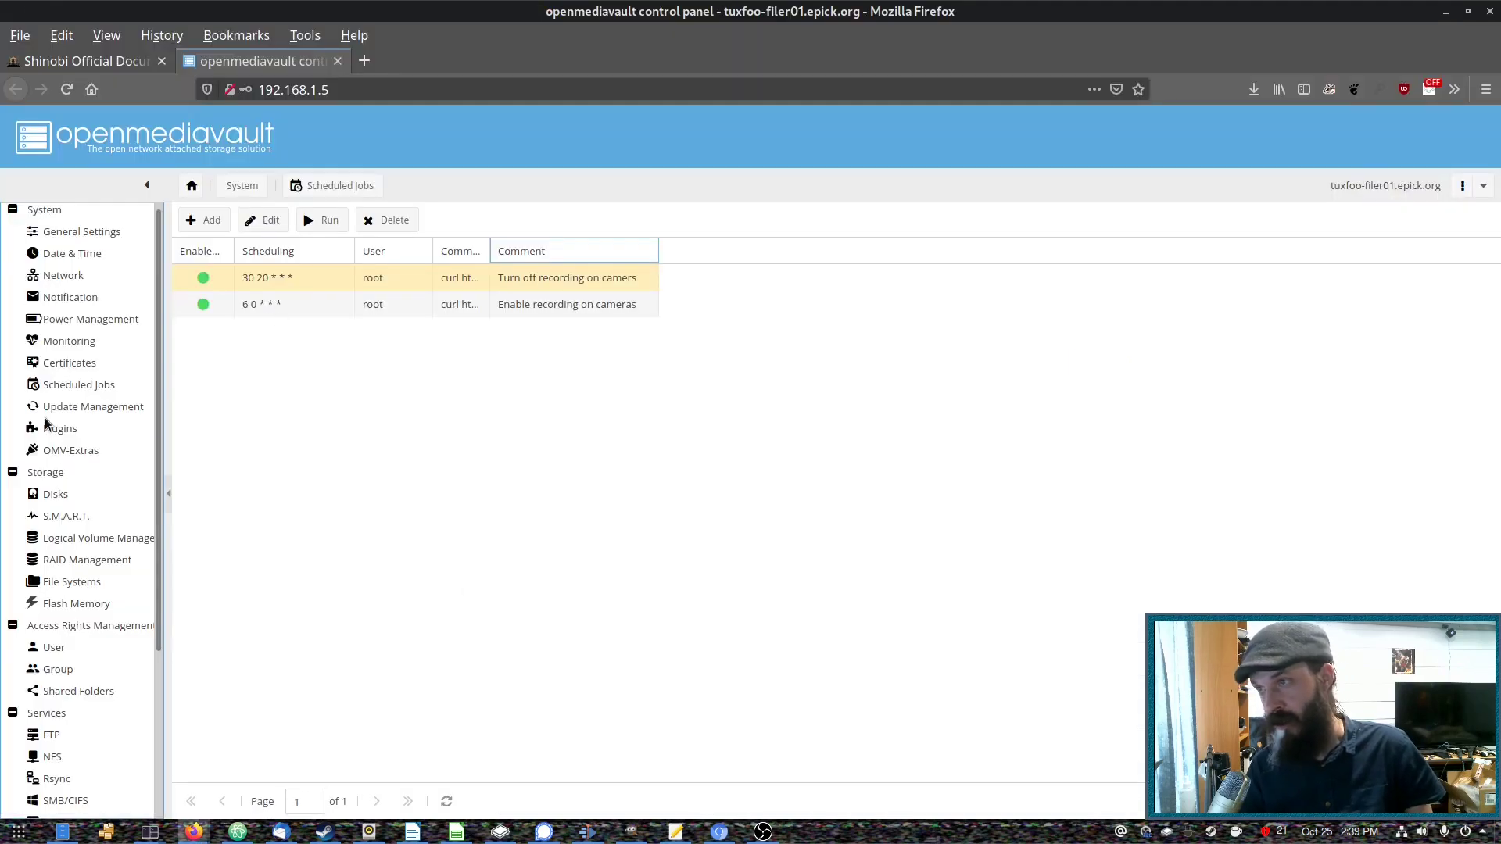
pyautogui.moveTo(376, 434)
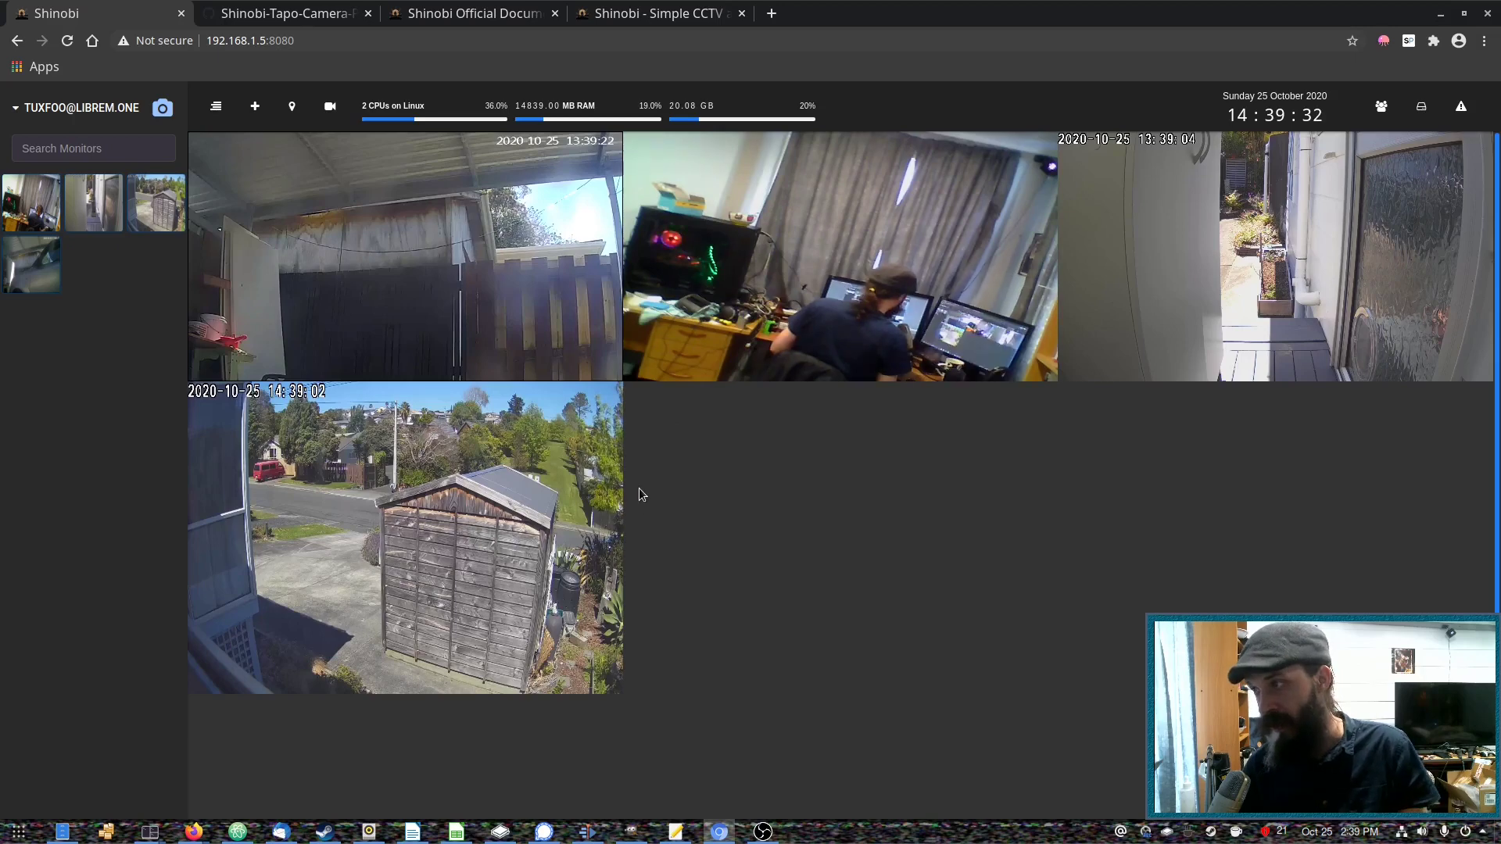
pyautogui.moveTo(891, 389)
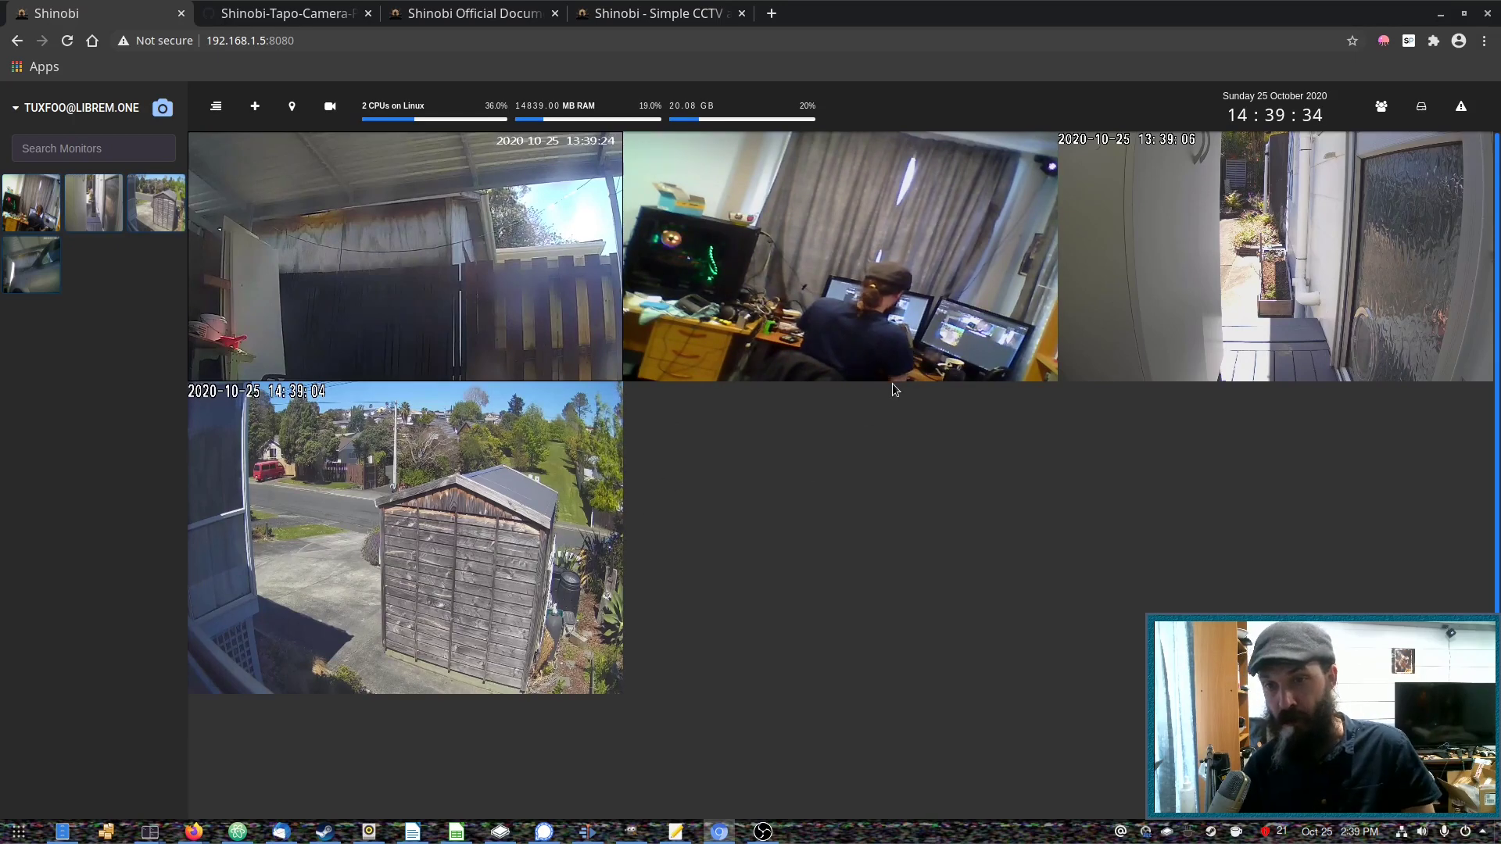
pyautogui.moveTo(873, 483)
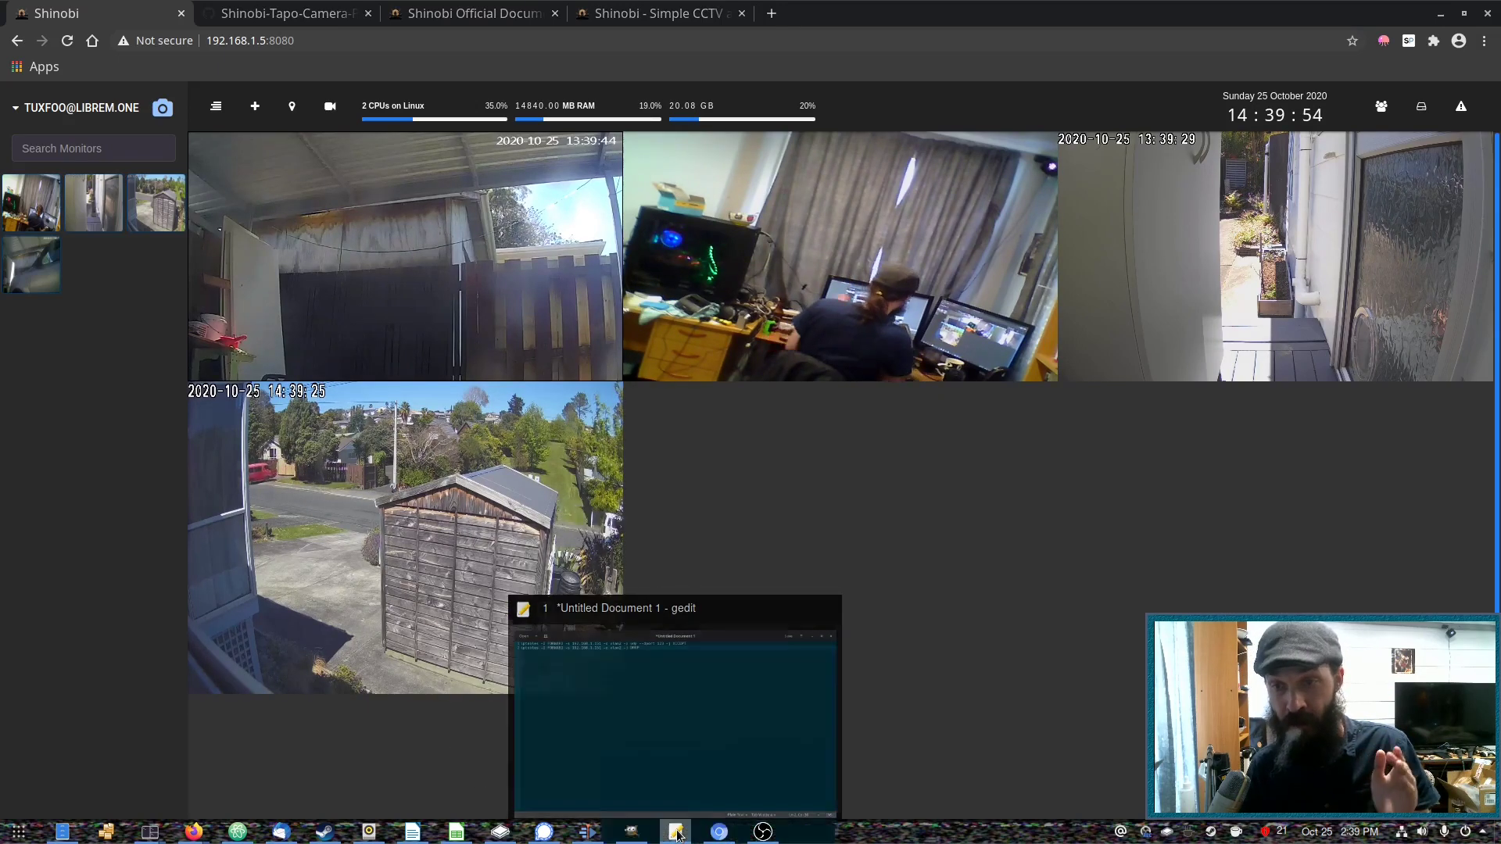
pyautogui.click(675, 830)
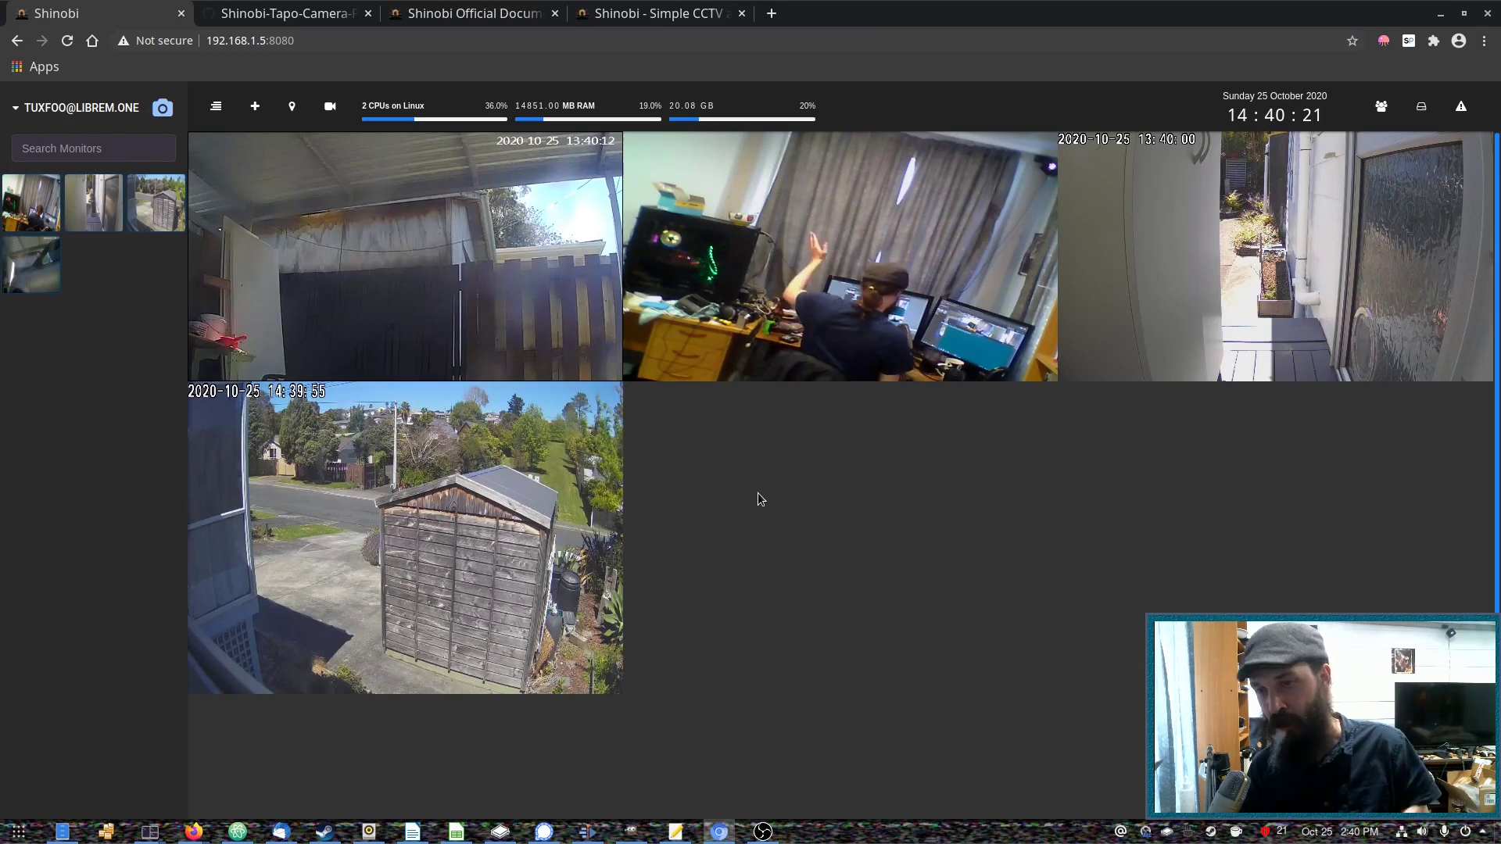
pyautogui.moveTo(771, 546)
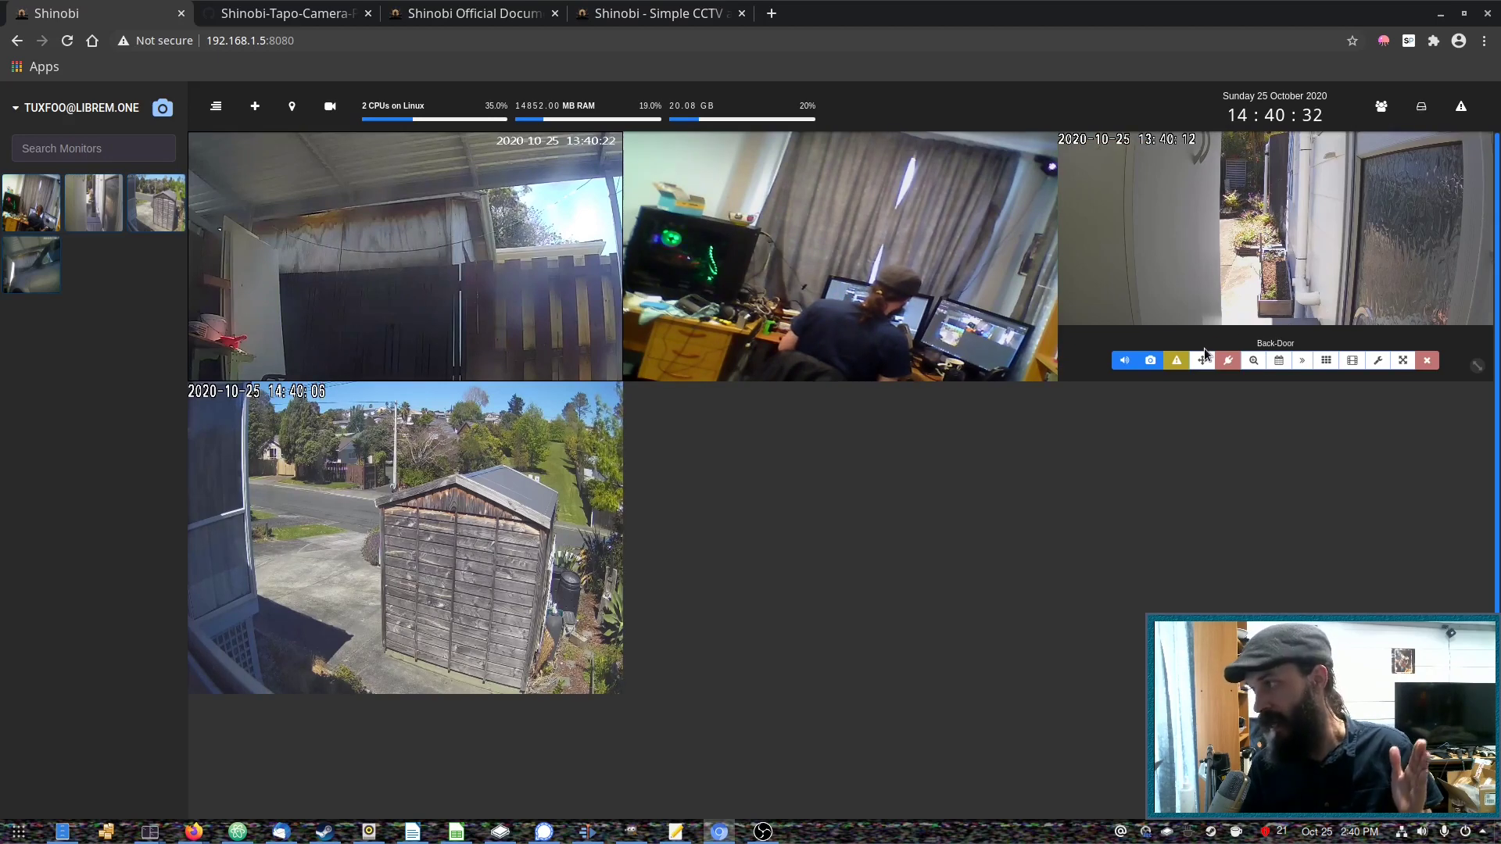
# Step: Open the PTZ controls on the Back-Door camera stream
pyautogui.click(1226, 360)
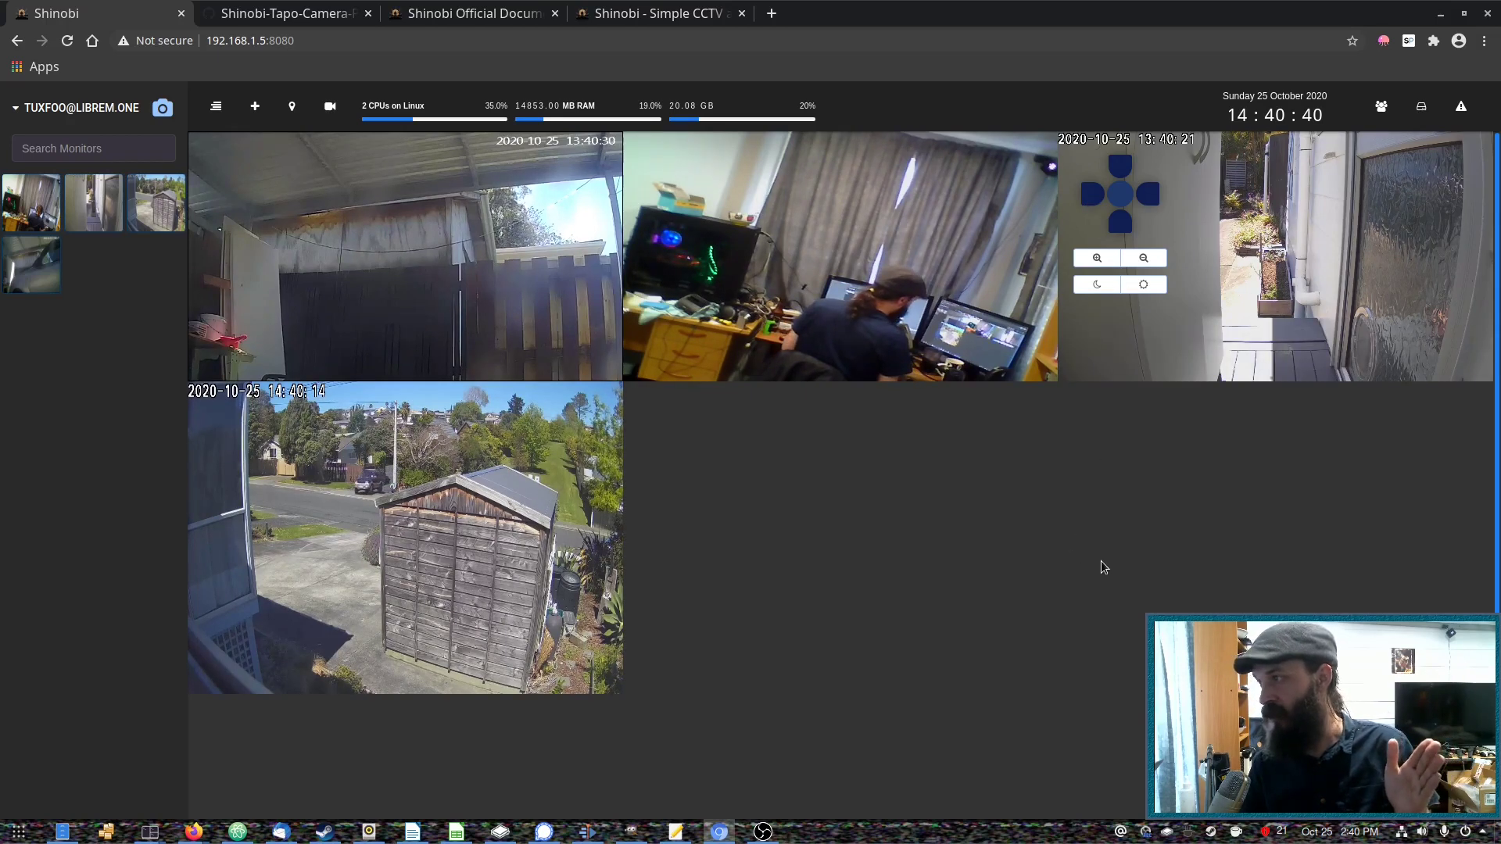
pyautogui.moveTo(1178, 476)
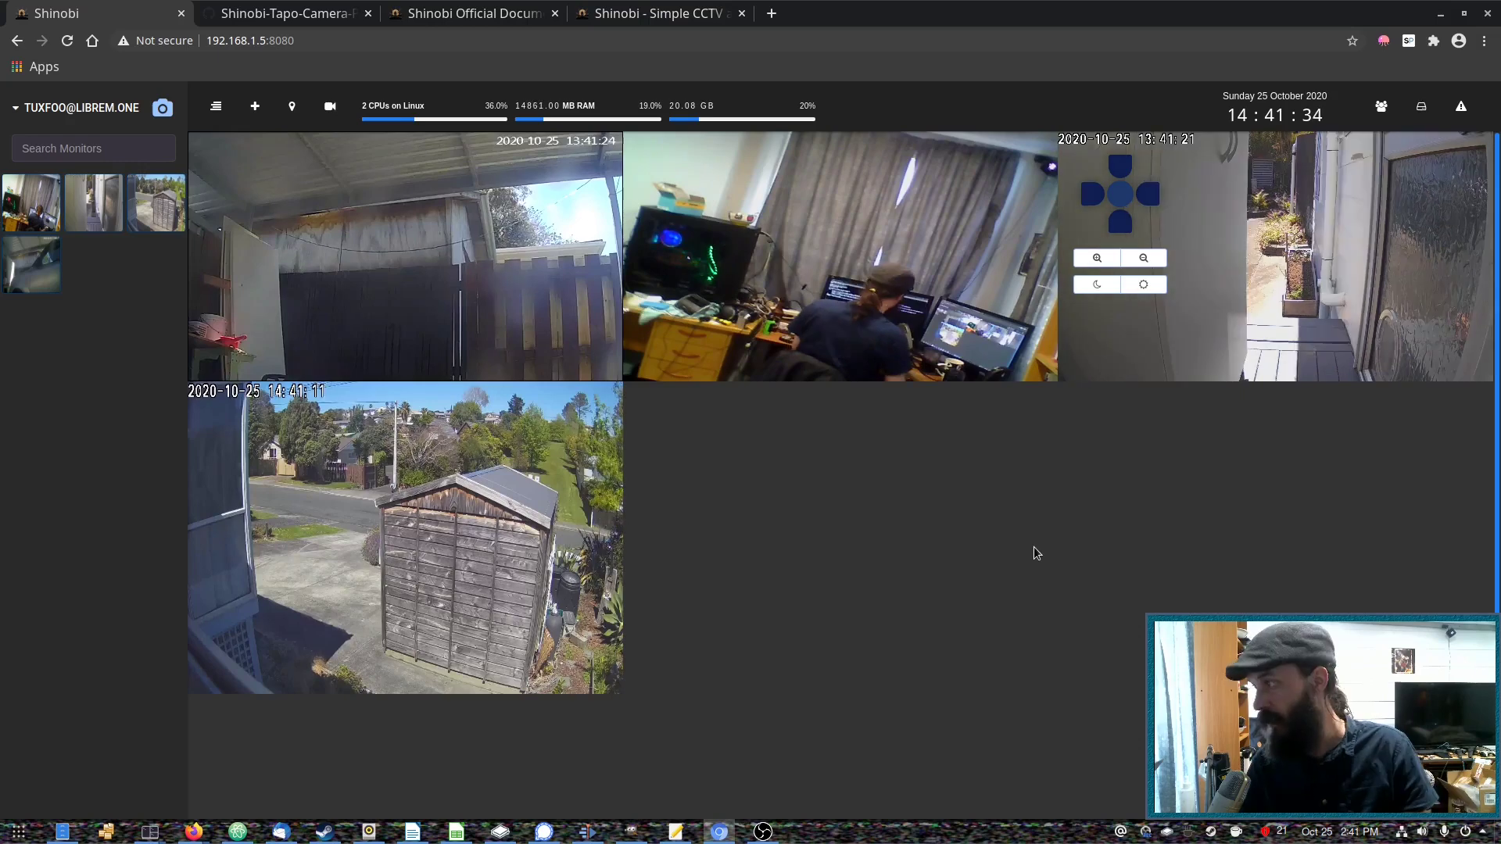
pyautogui.moveTo(283, 13)
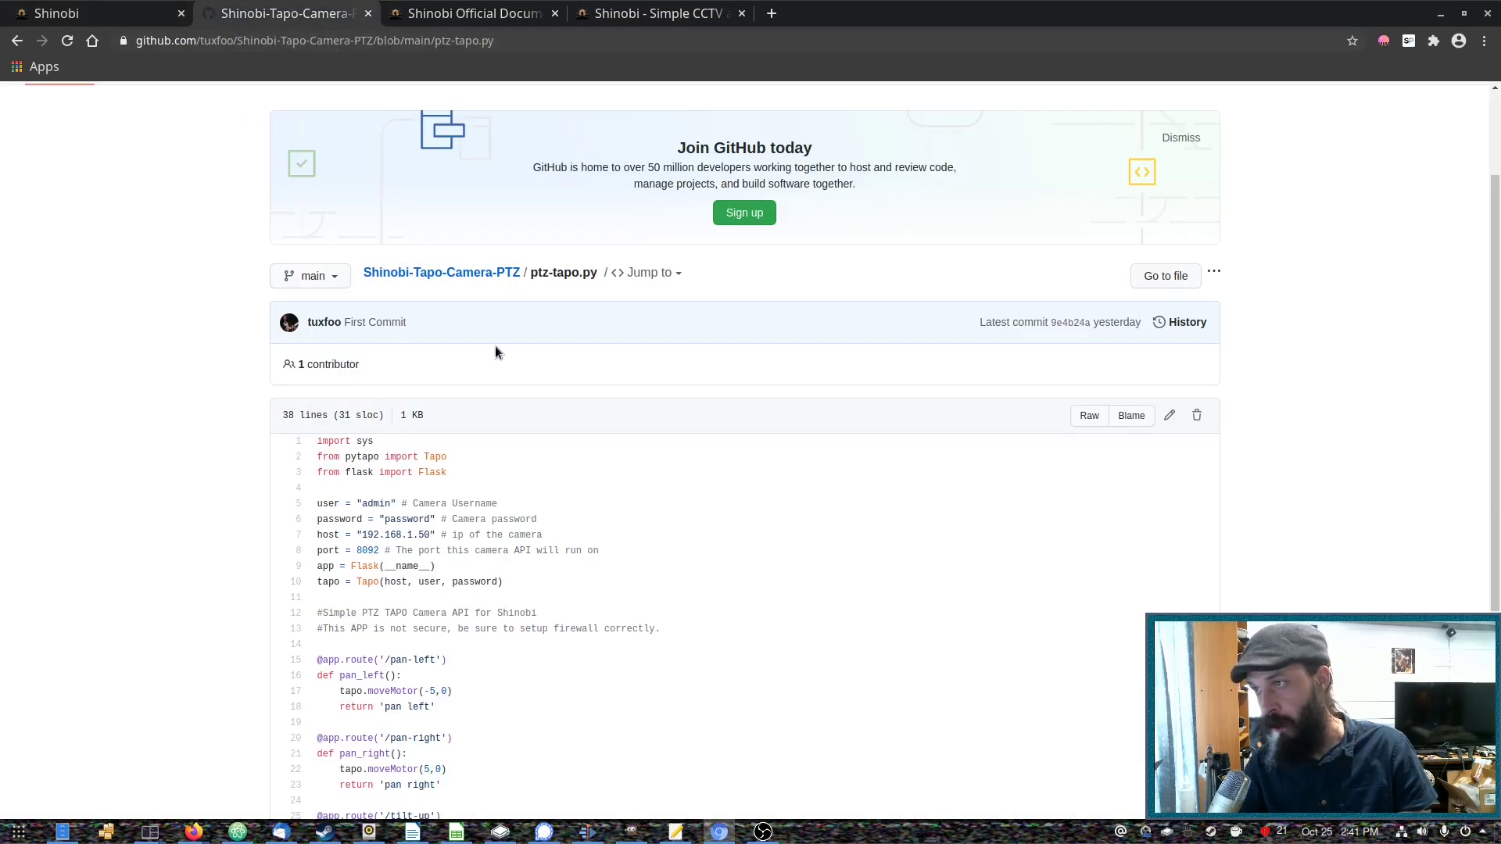
# Step: Read the ptz-tapo.py Flask script on GitHub, then return to the Shinobi dashboard
pyautogui.scroll(-3)
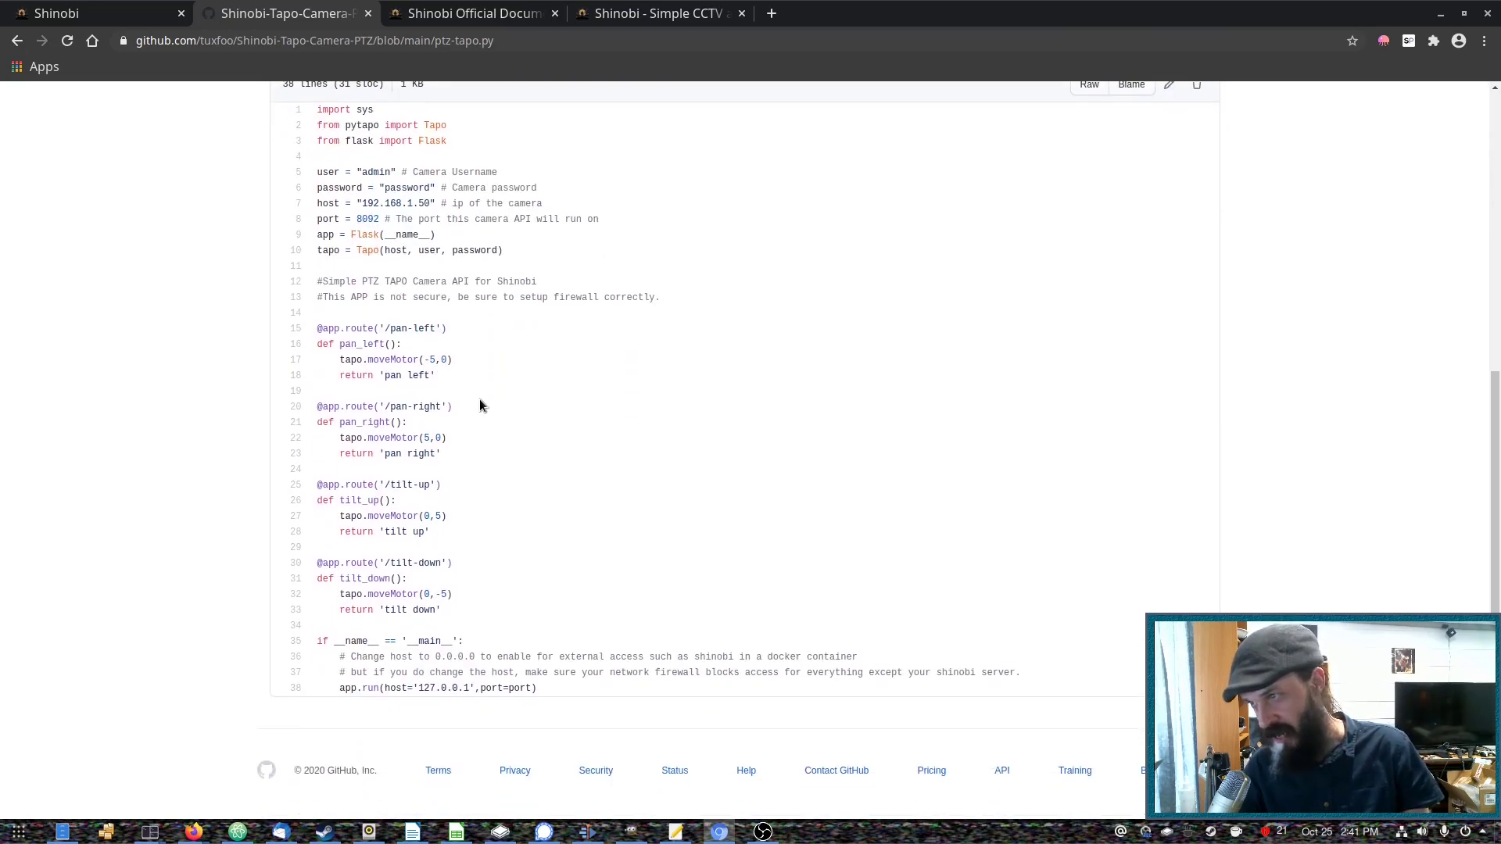
pyautogui.scroll(3)
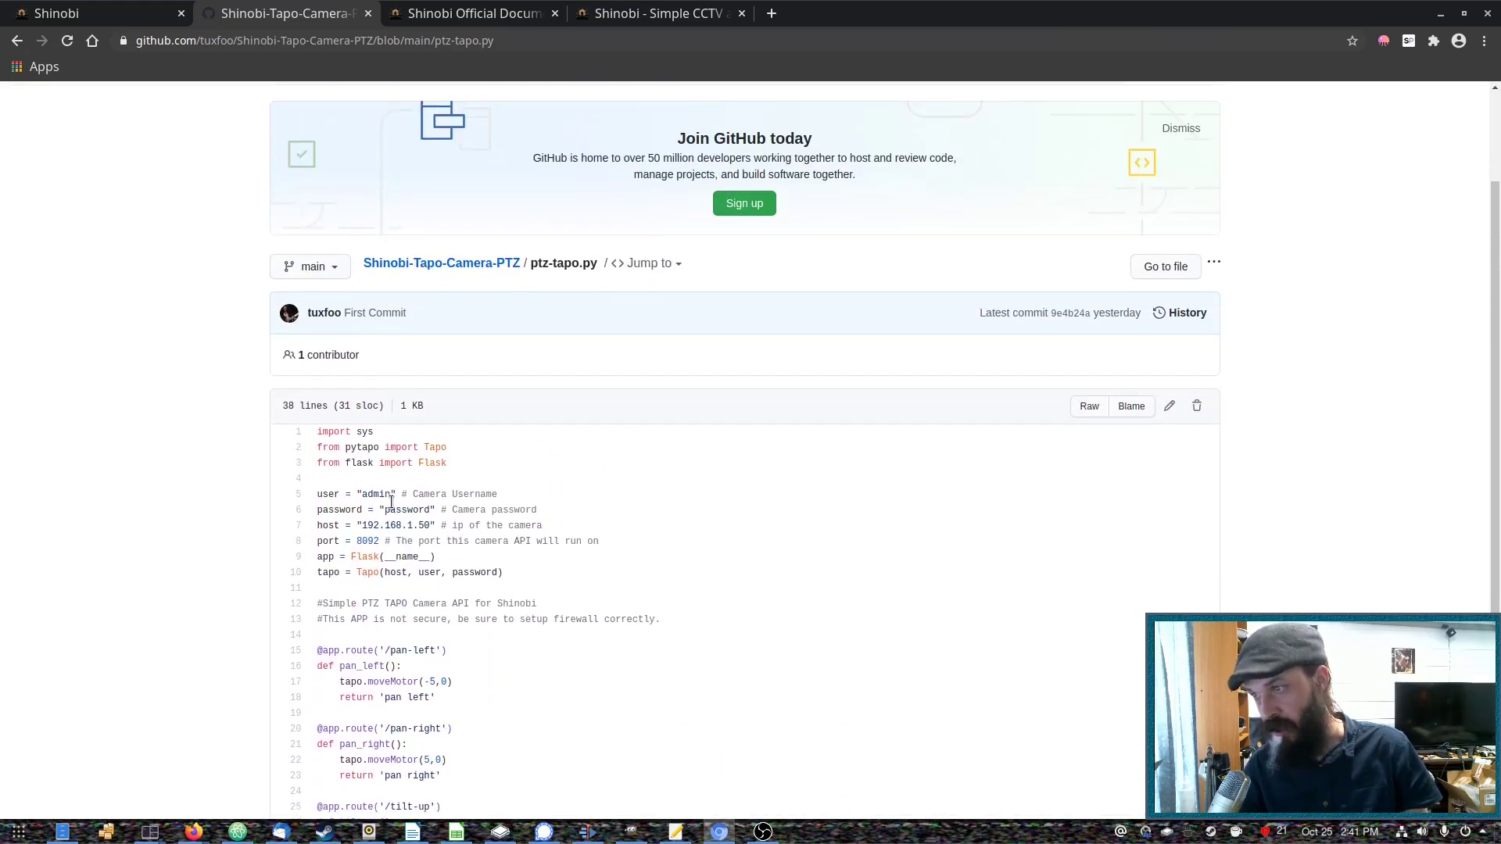
pyautogui.scroll(-3)
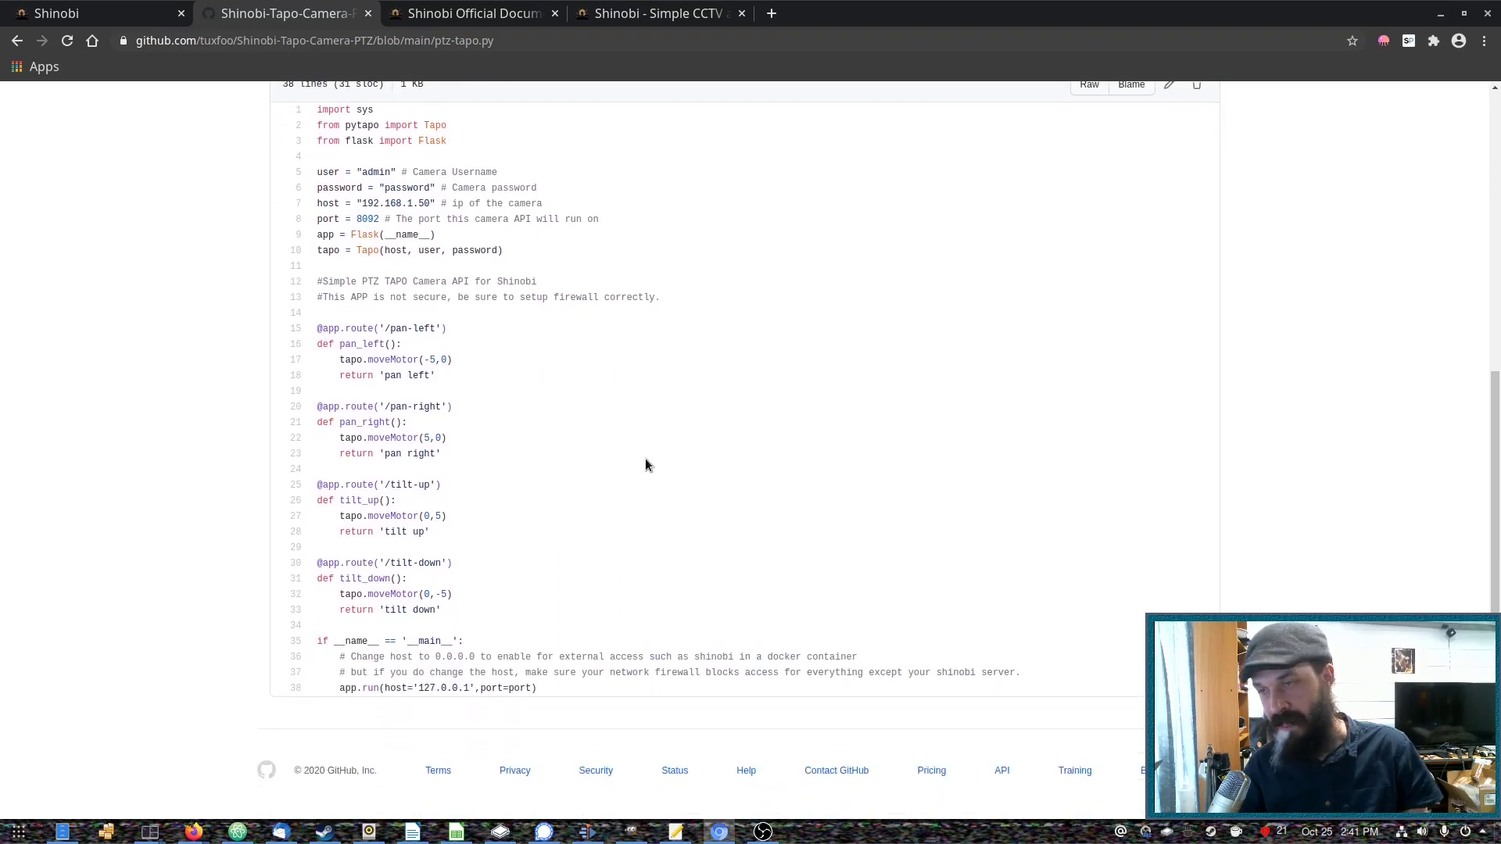
pyautogui.moveTo(631, 464)
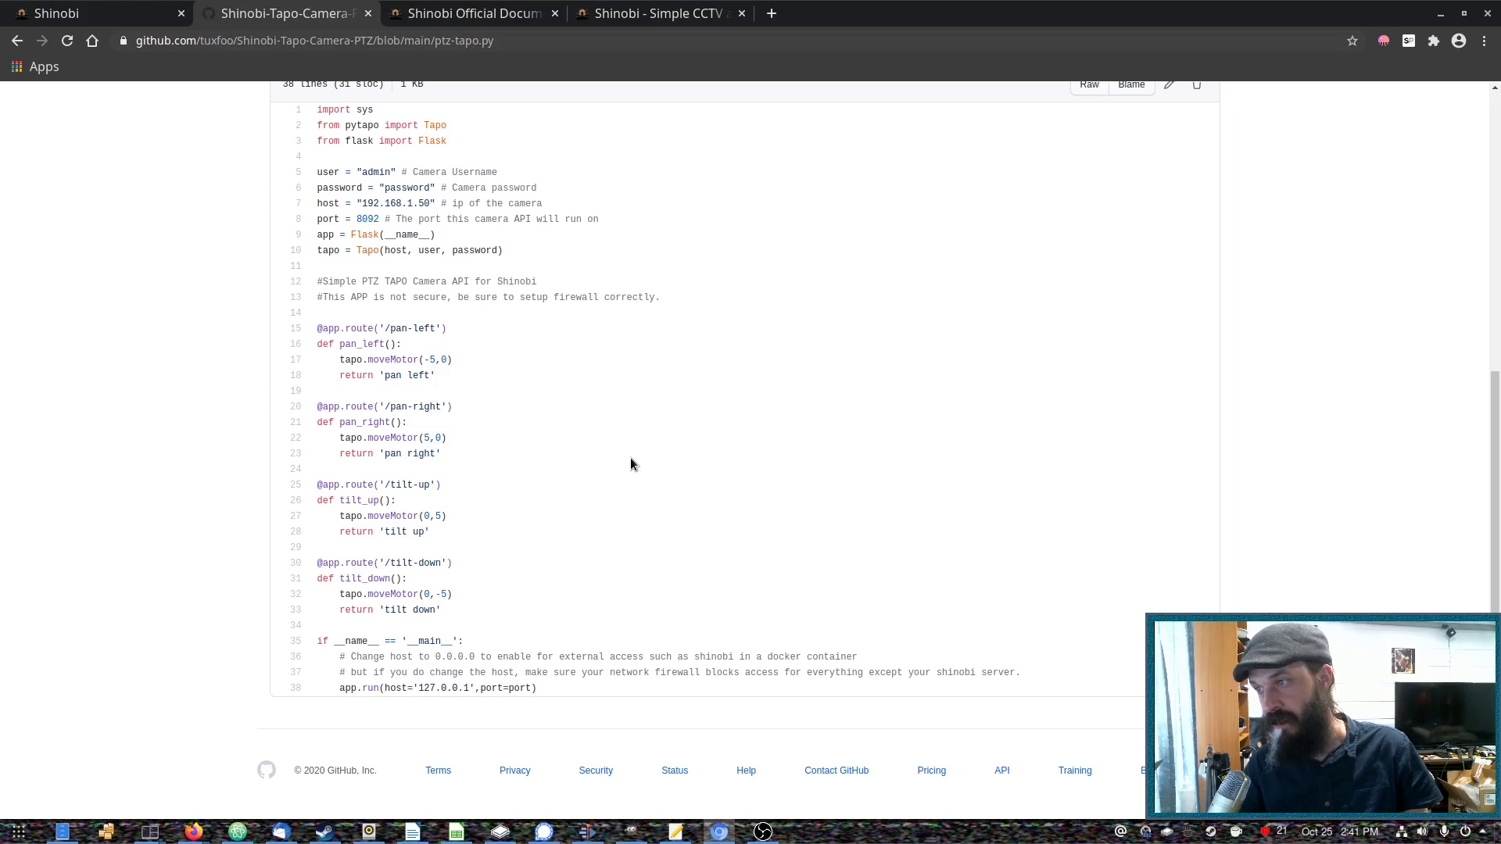
pyautogui.click(96, 12)
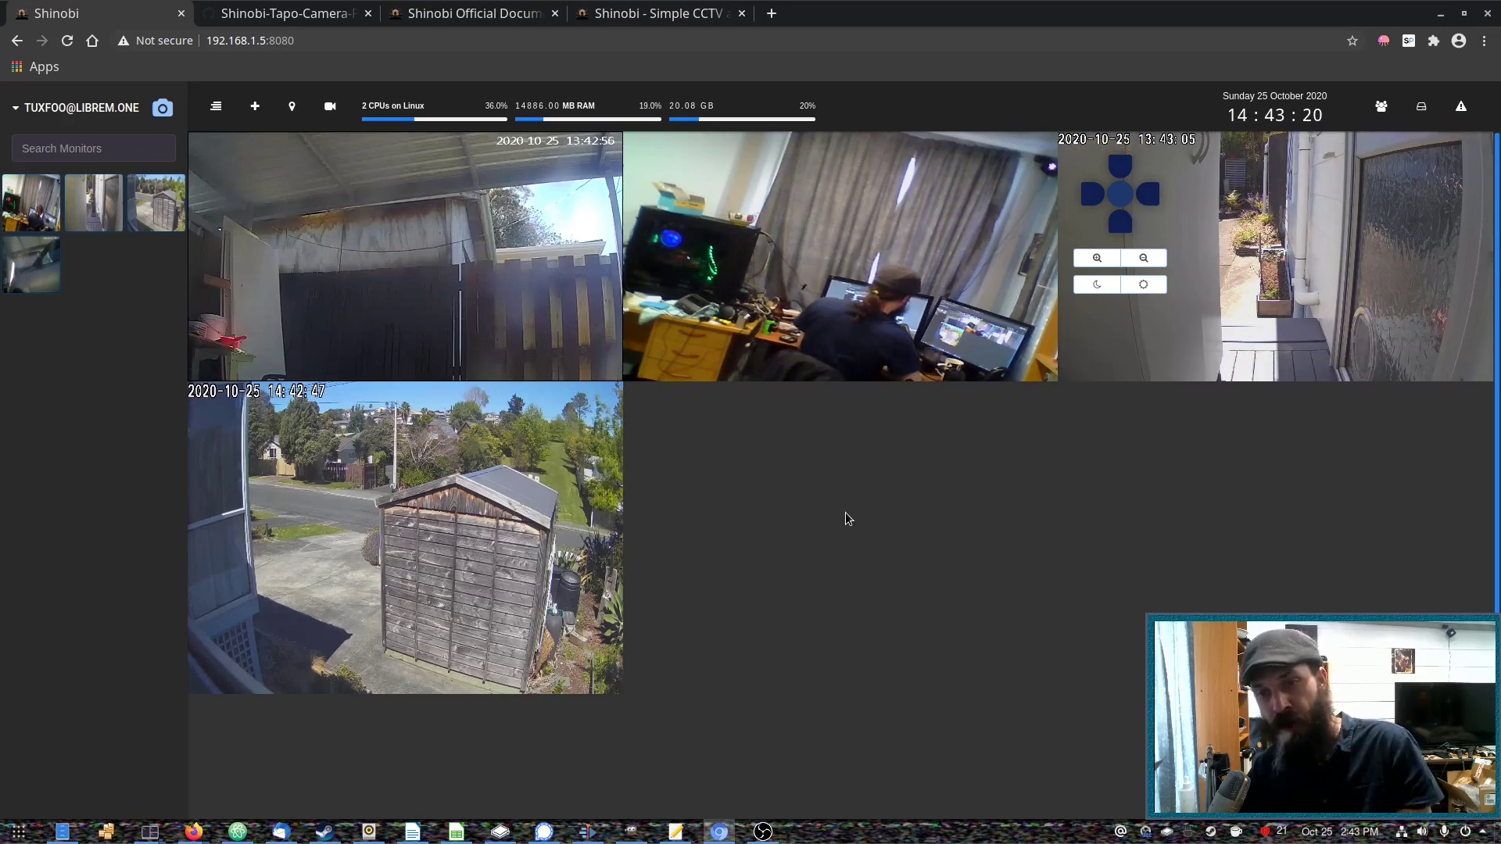
pyautogui.moveTo(709, 564)
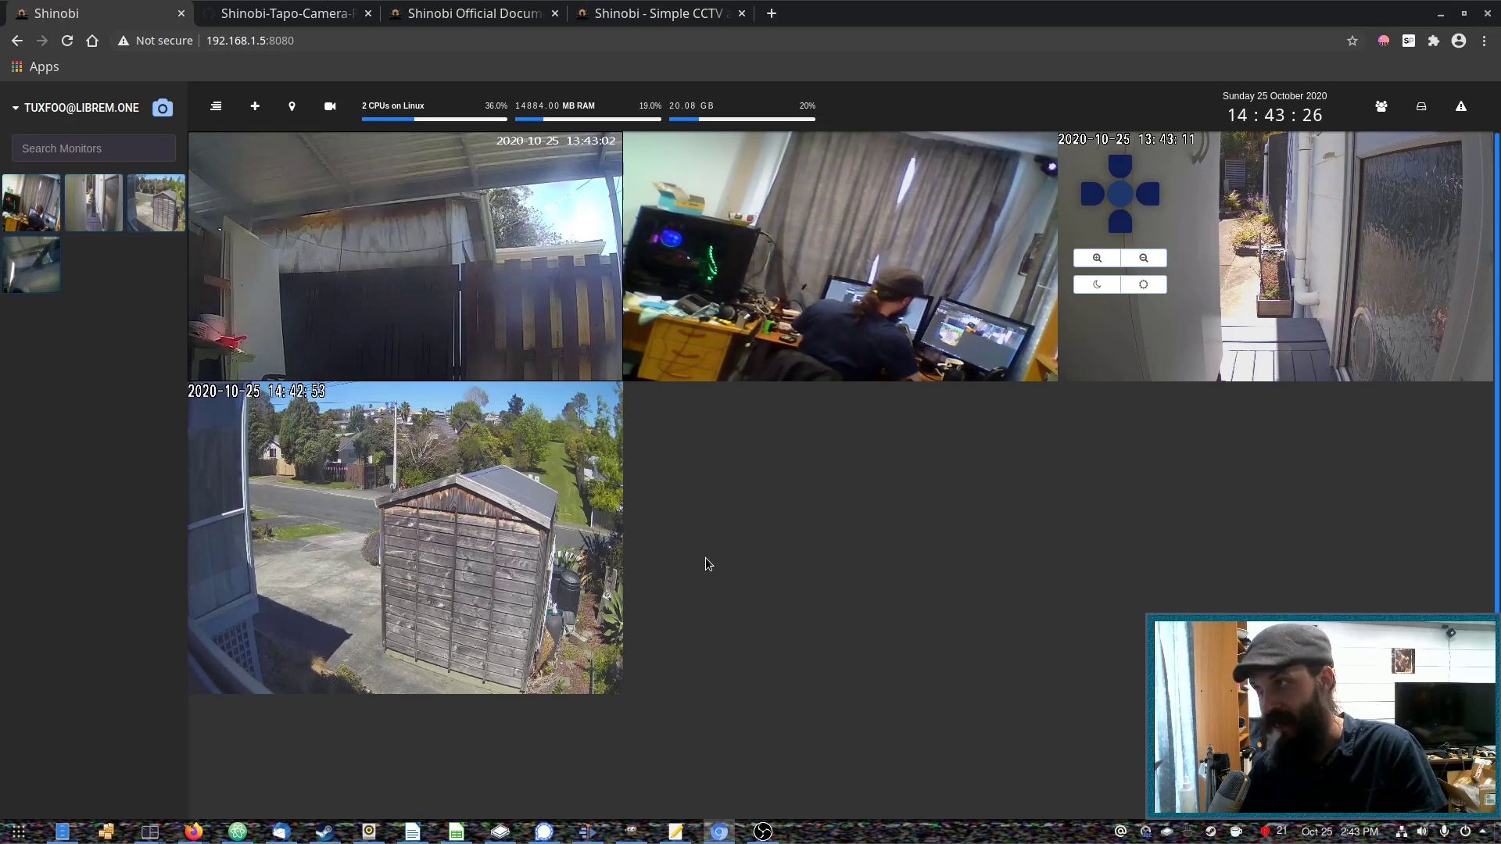
pyautogui.moveTo(1034, 425)
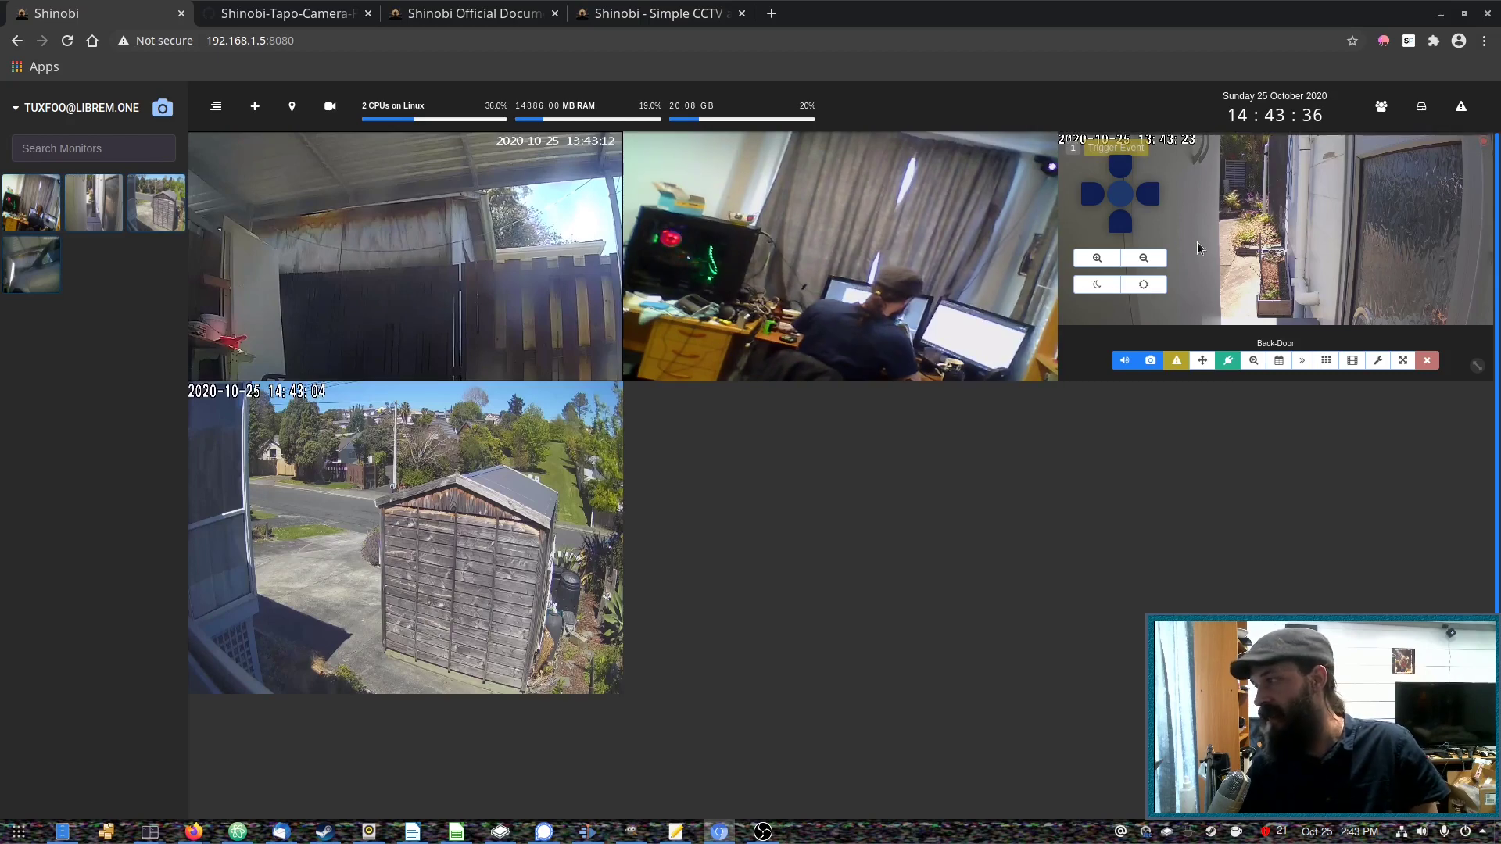
pyautogui.moveTo(1376, 360)
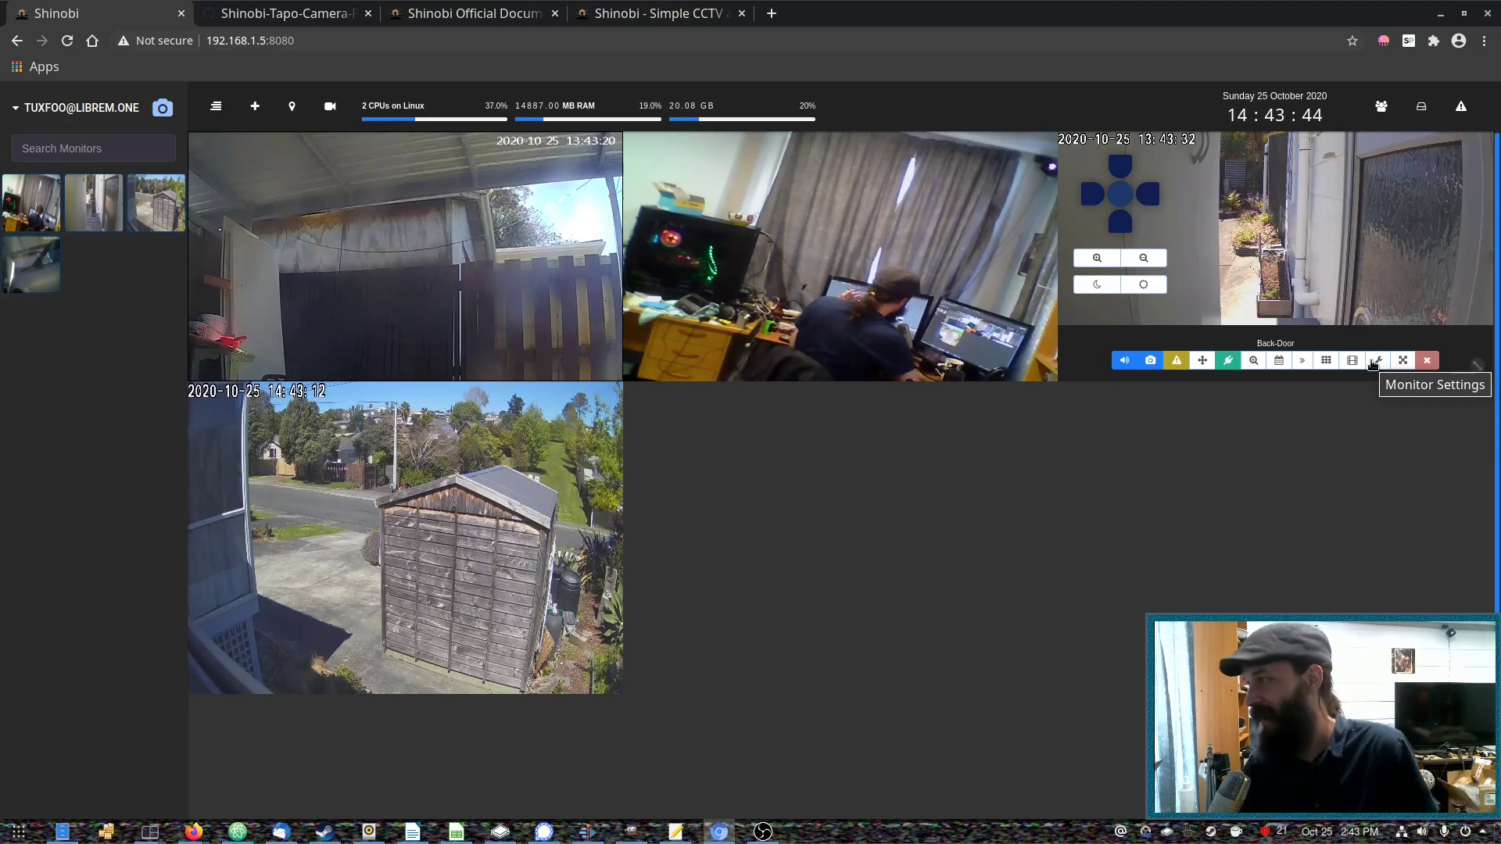
# Step: Display Back-Door recordings as a dated thumbnail video grid
pyautogui.click(1352, 359)
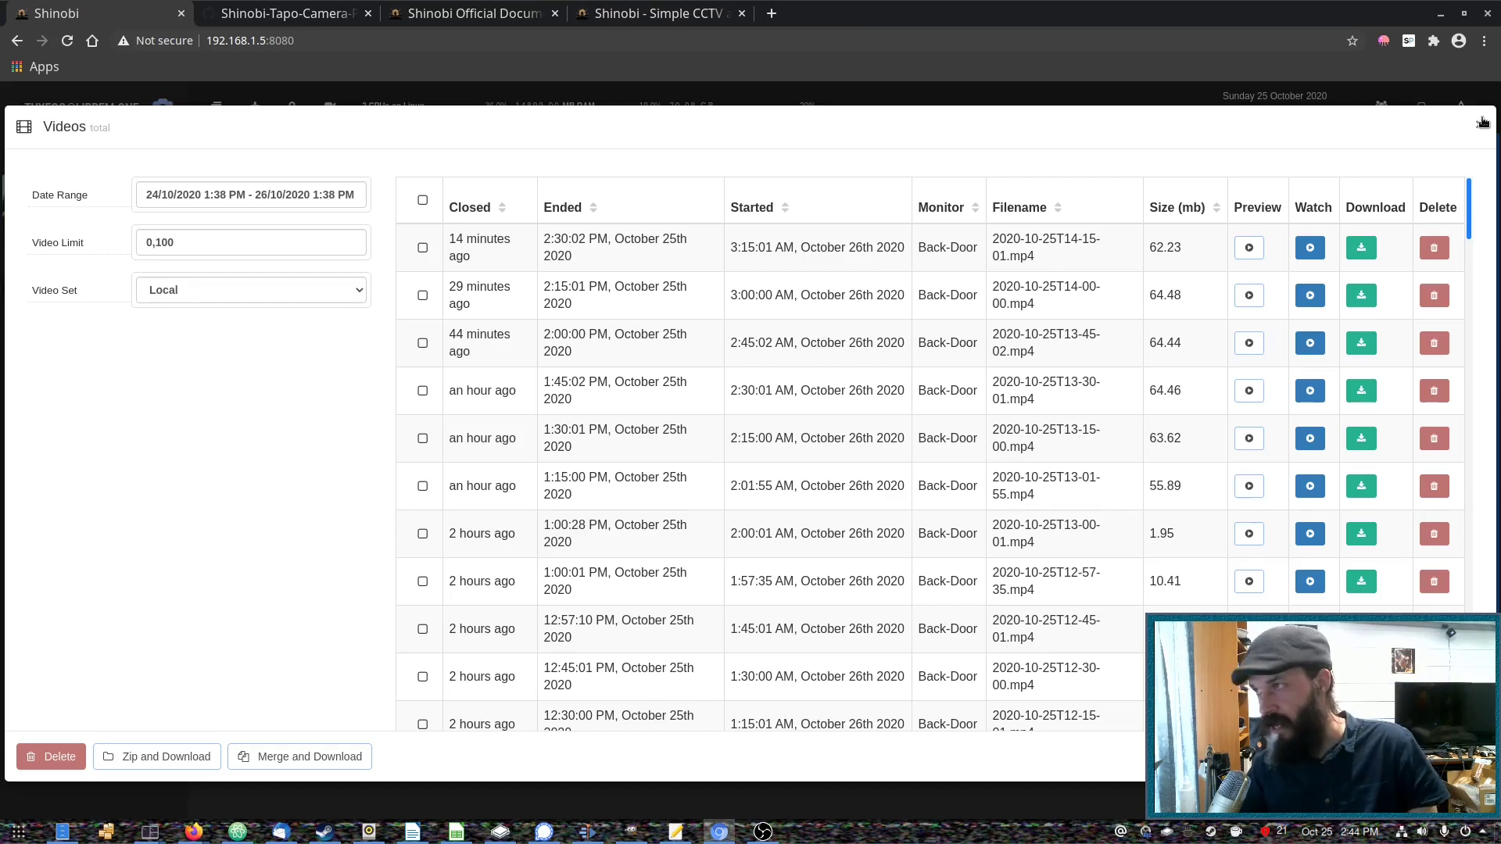
pyautogui.moveTo(1462, 114)
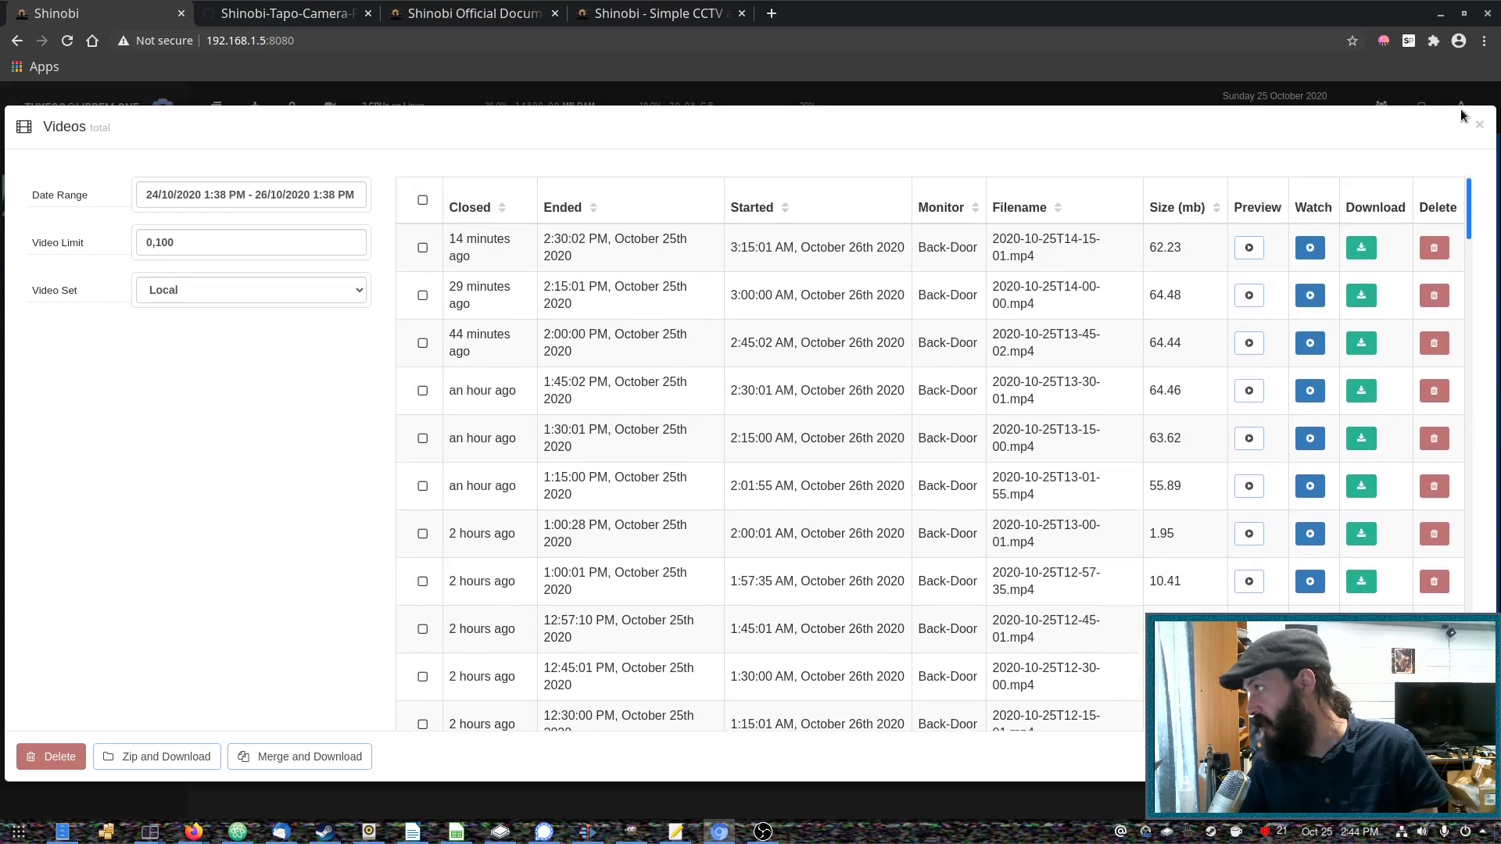
pyautogui.click(1478, 125)
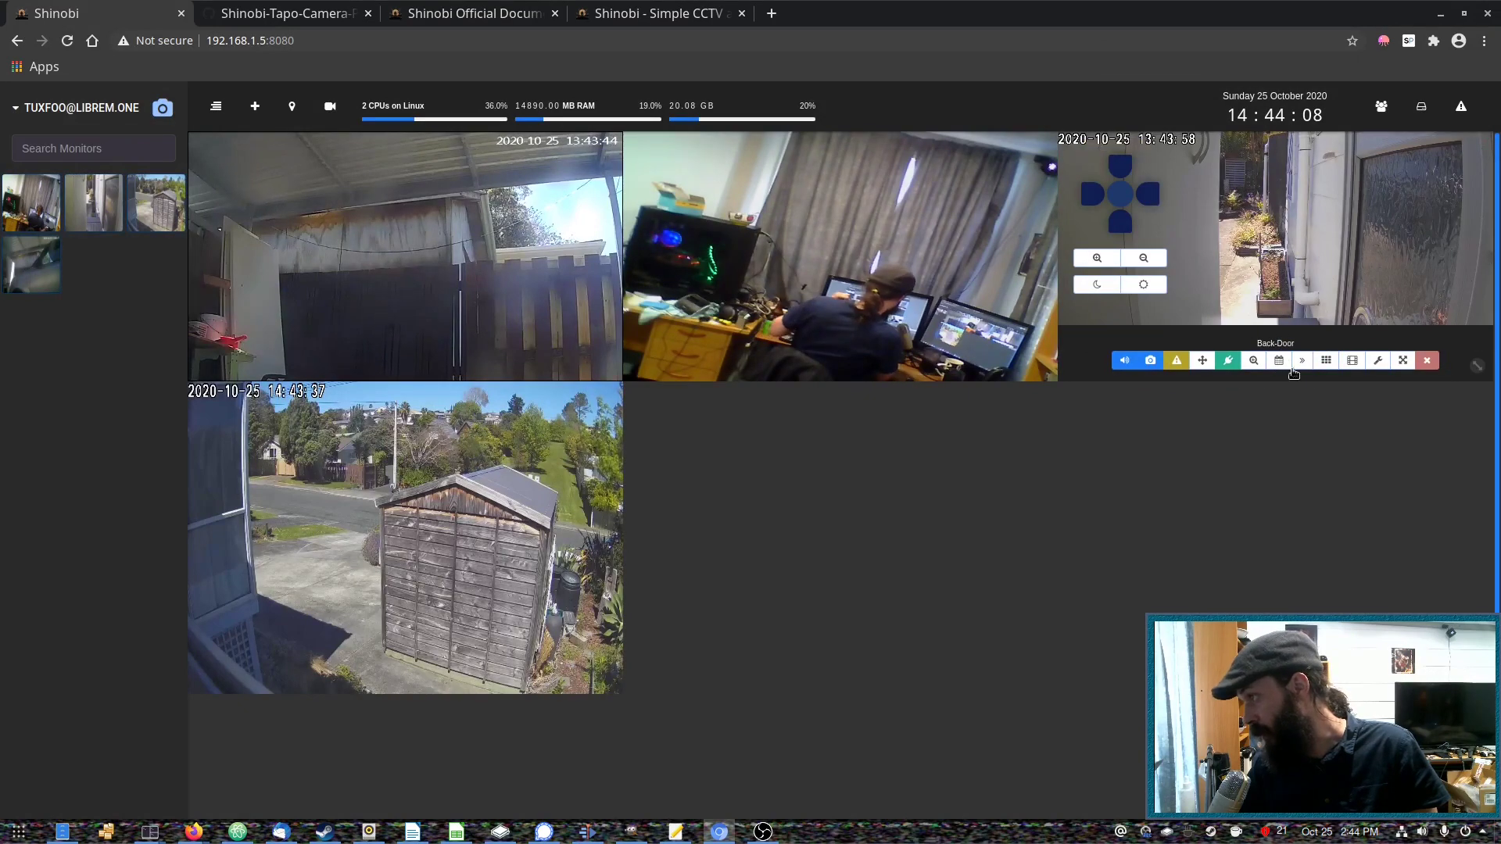
pyautogui.click(1278, 362)
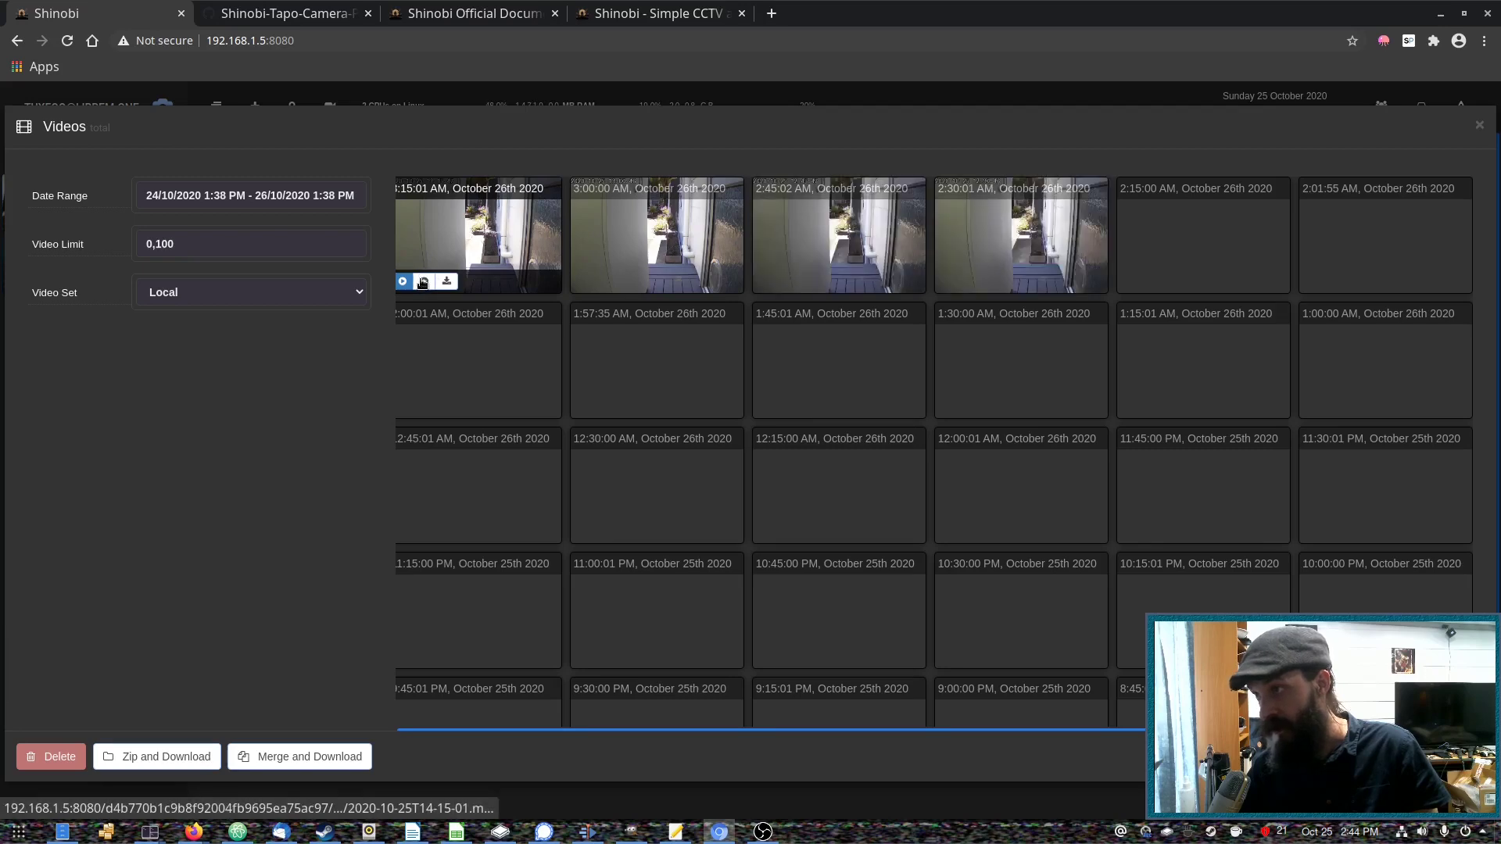
# Step: Open the 14:15 Drive-Way recording thumbnail in the video player
pyautogui.click(402, 280)
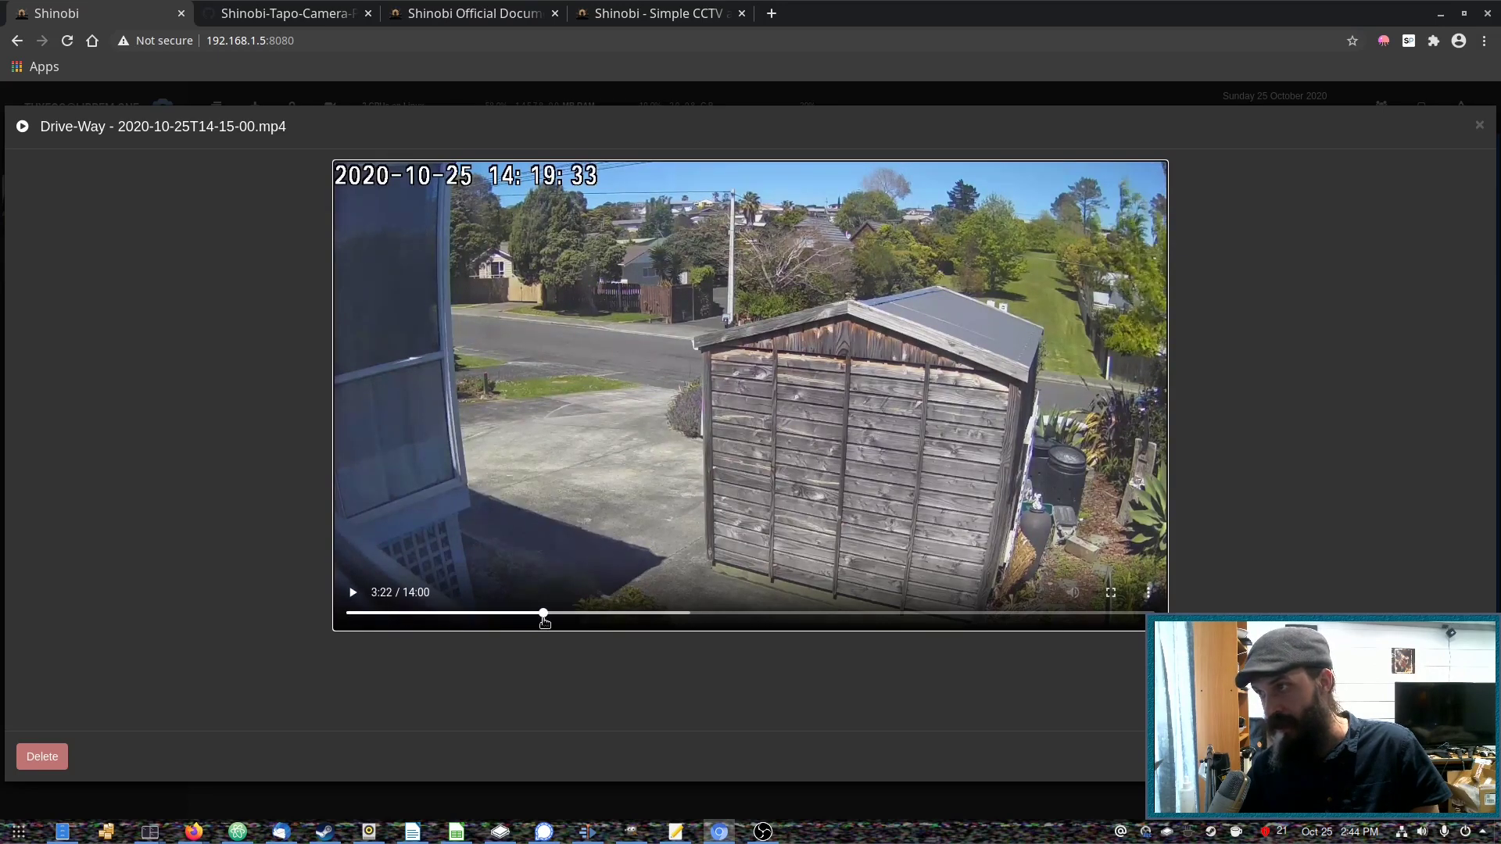
# Step: Play the recording and seek forward past the five, seven and eight-minute marks
pyautogui.click(351, 592)
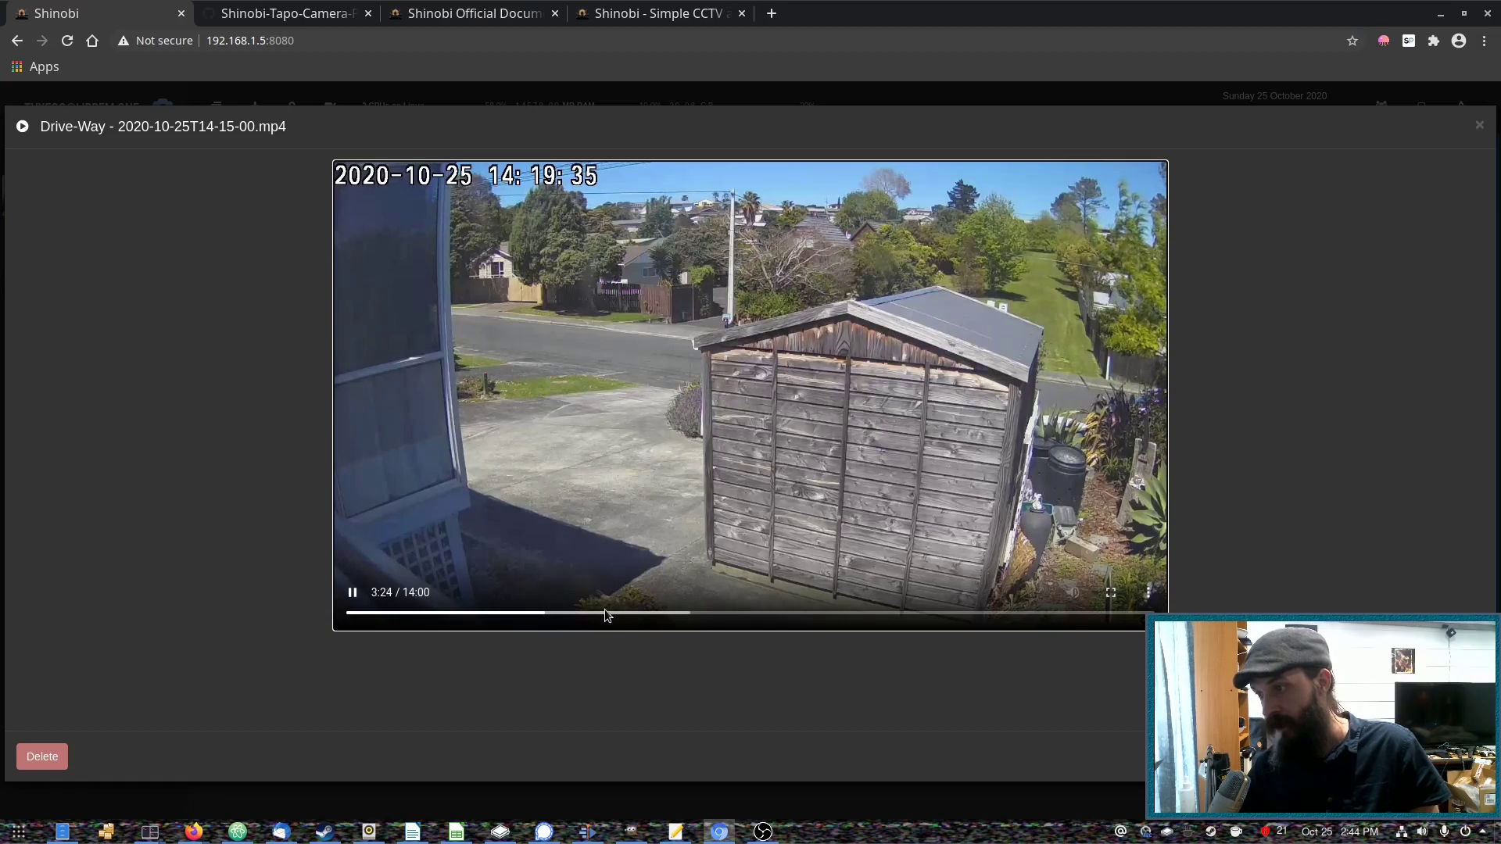
pyautogui.click(658, 613)
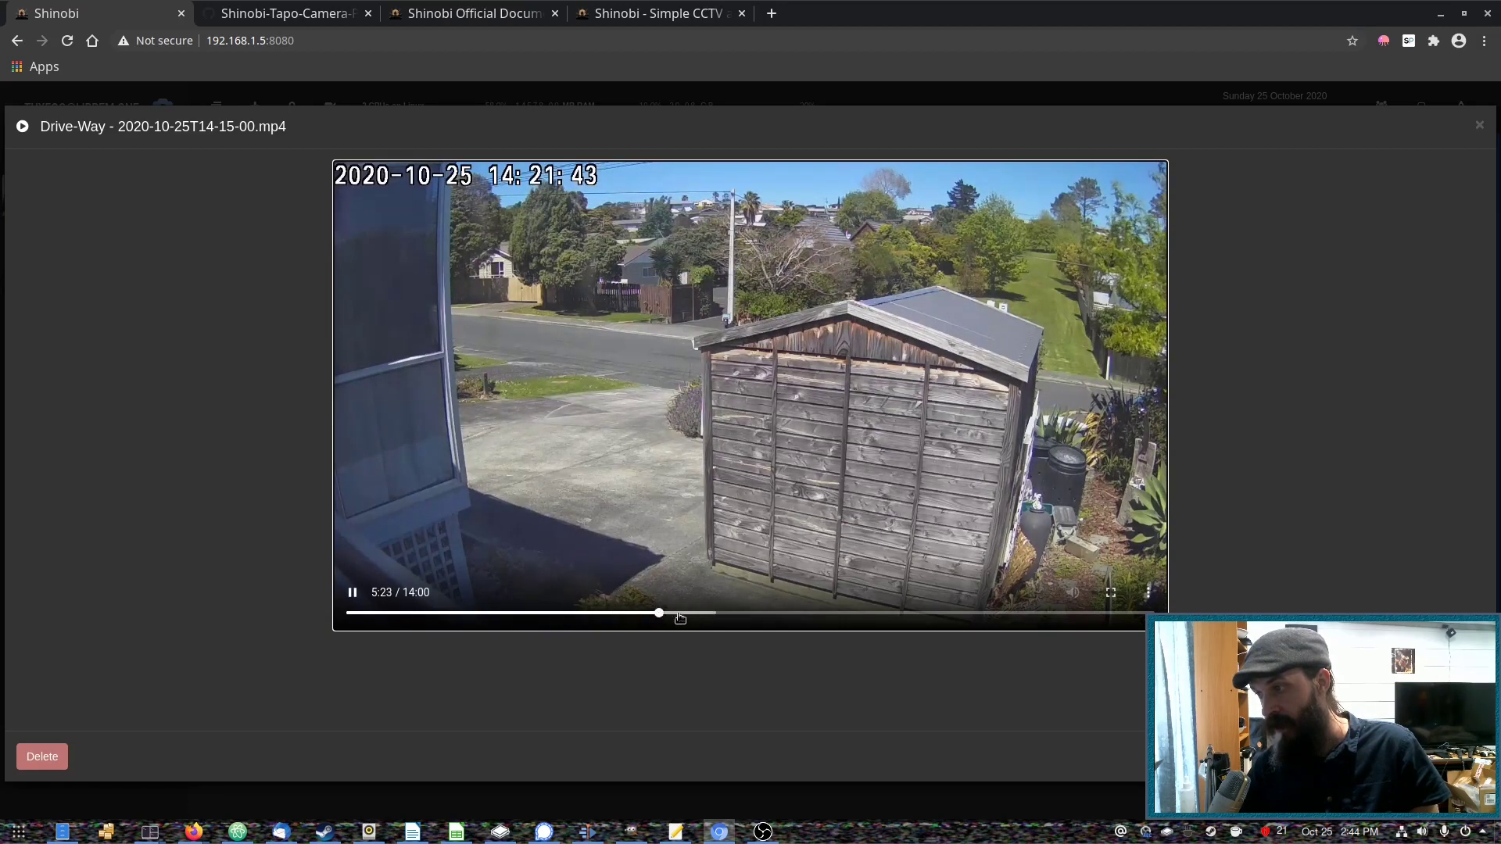
pyautogui.click(728, 613)
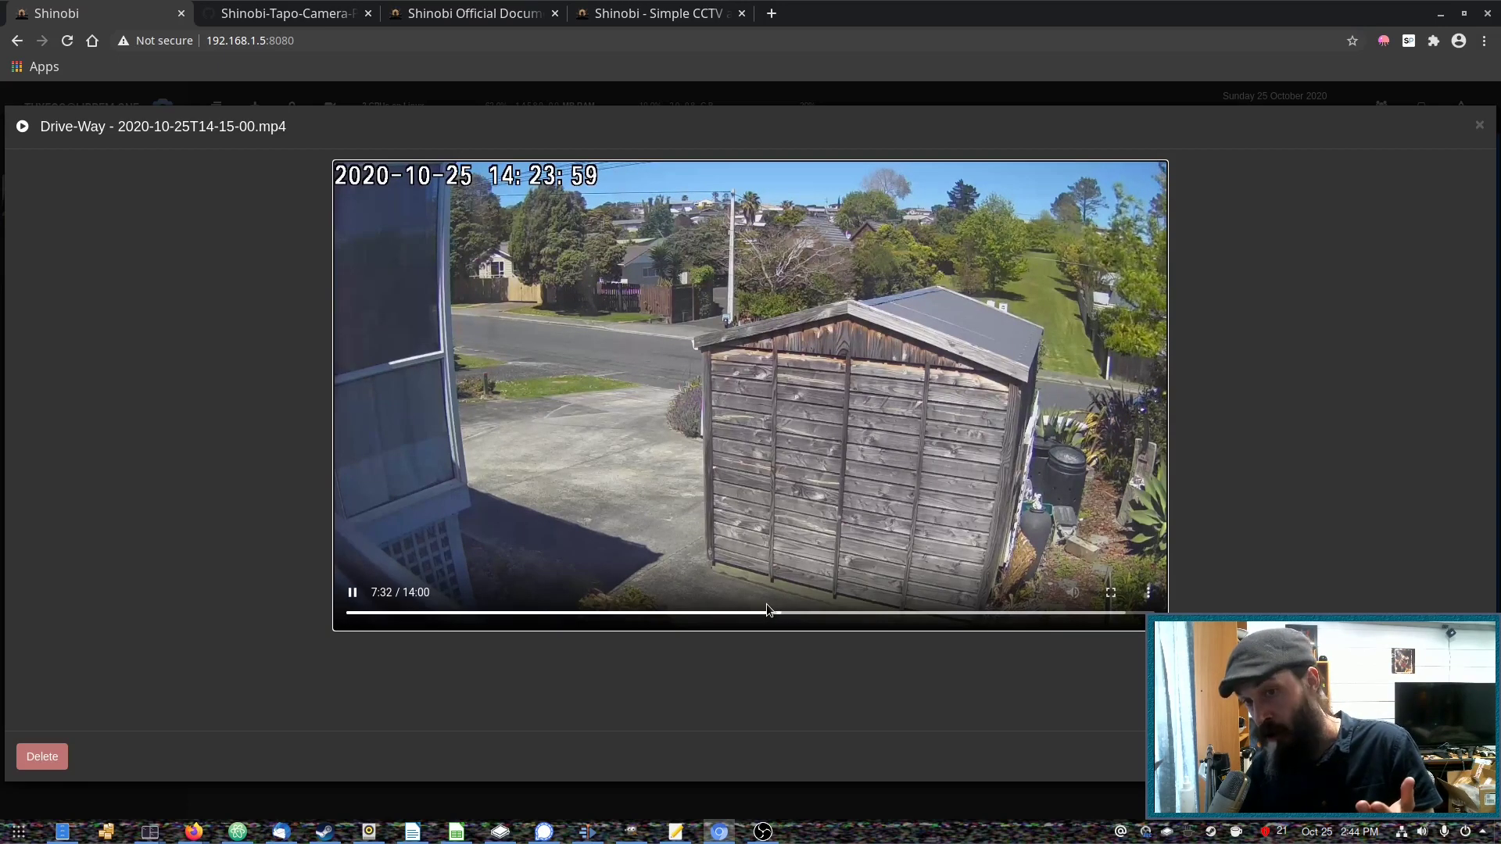
pyautogui.moveTo(857, 611)
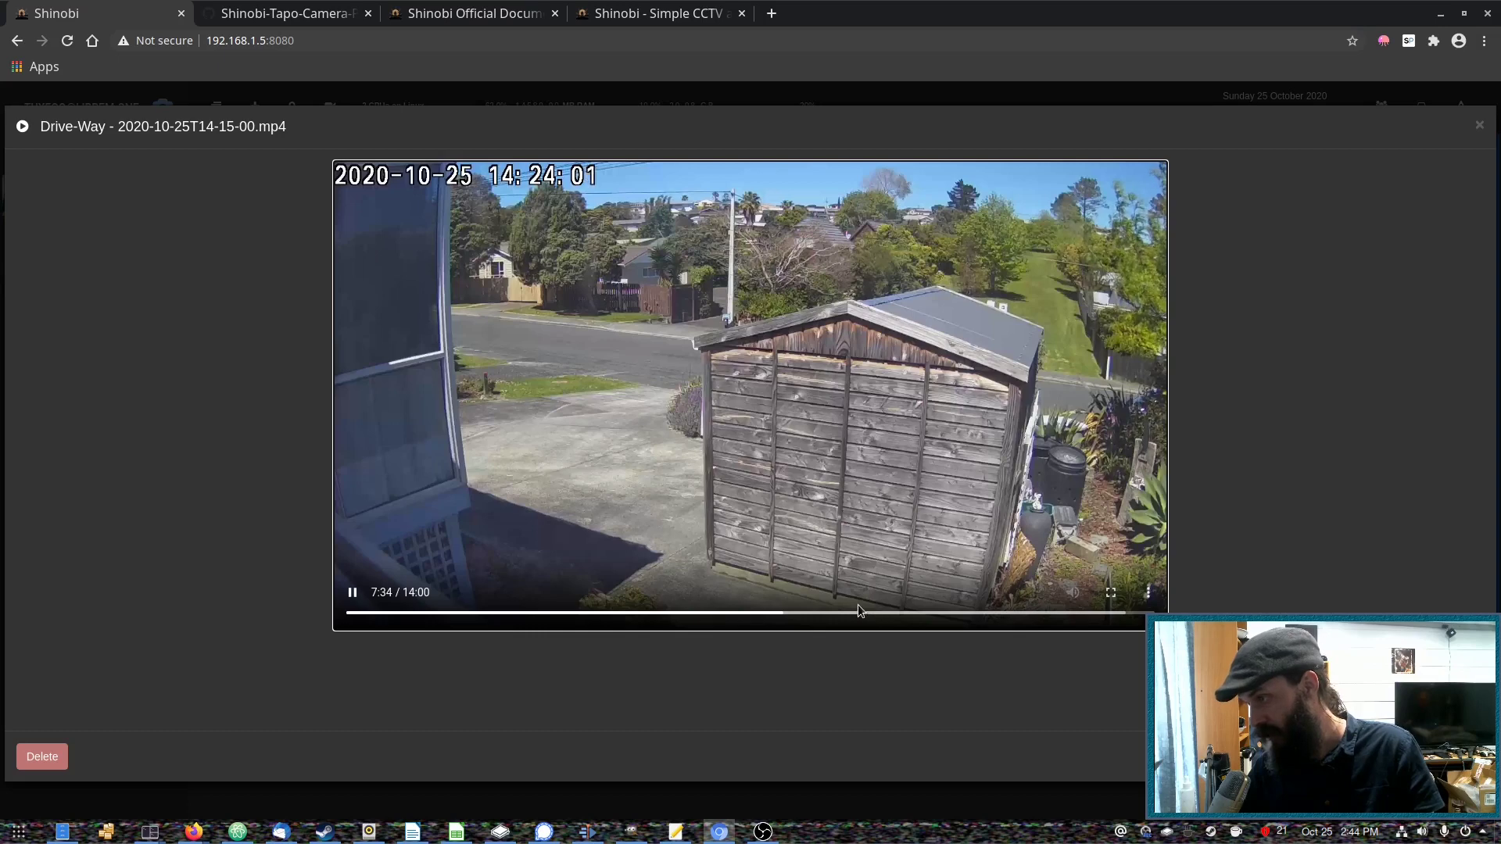
pyautogui.click(809, 613)
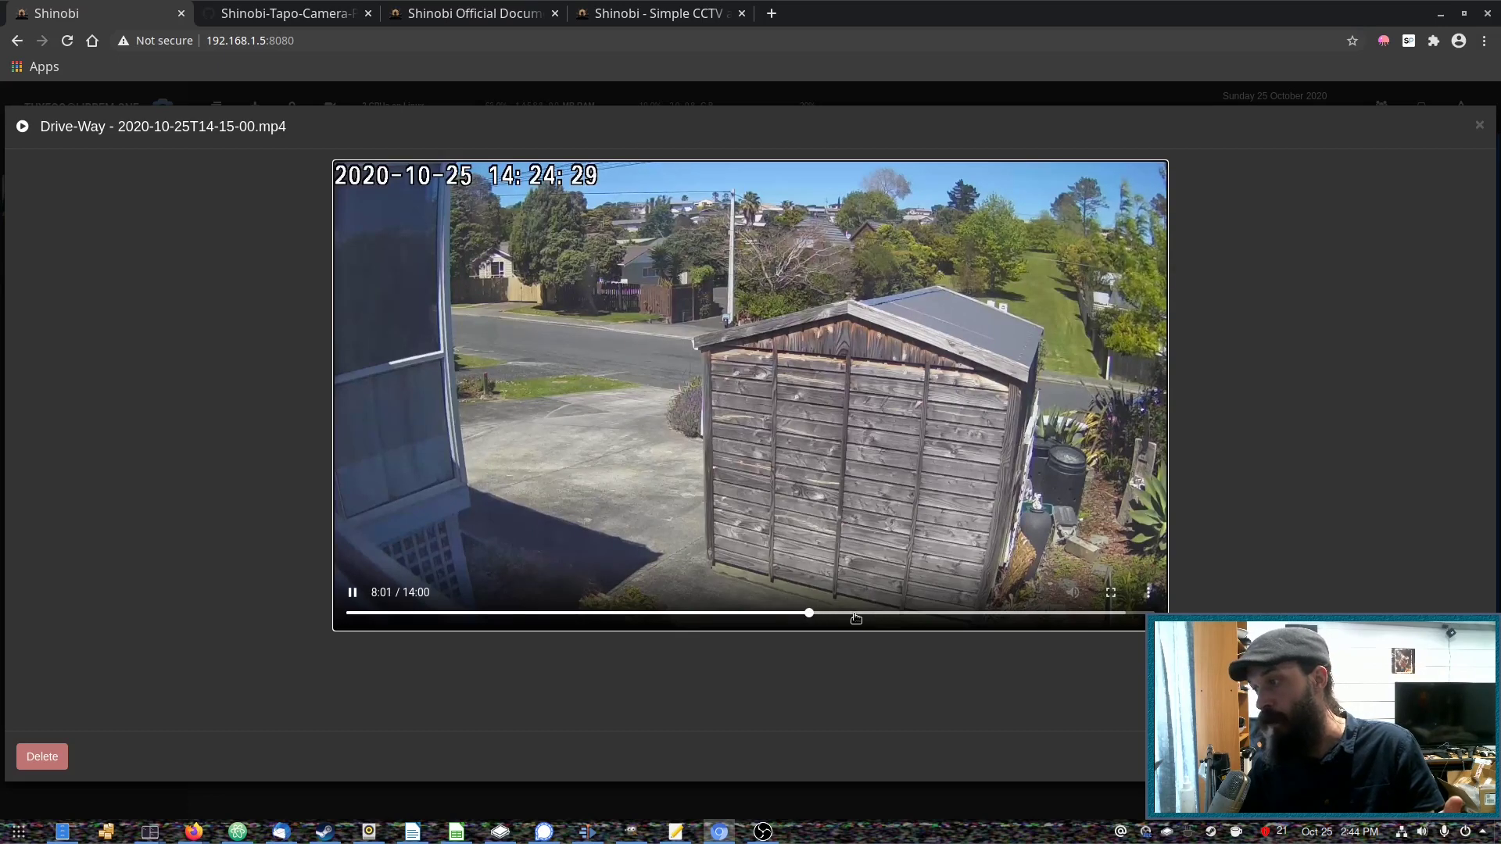
pyautogui.click(881, 612)
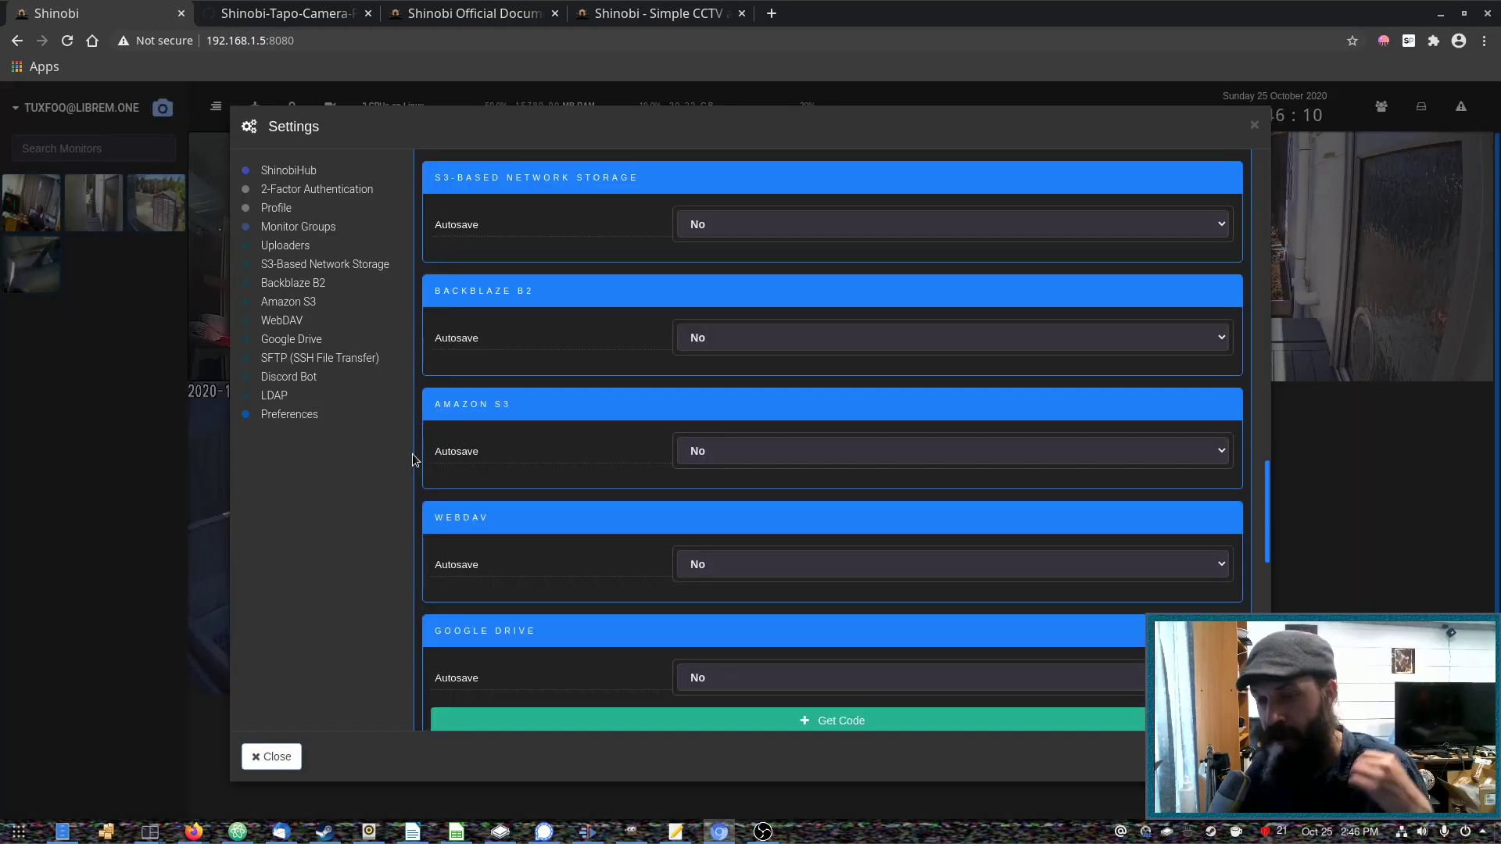
pyautogui.moveTo(325, 476)
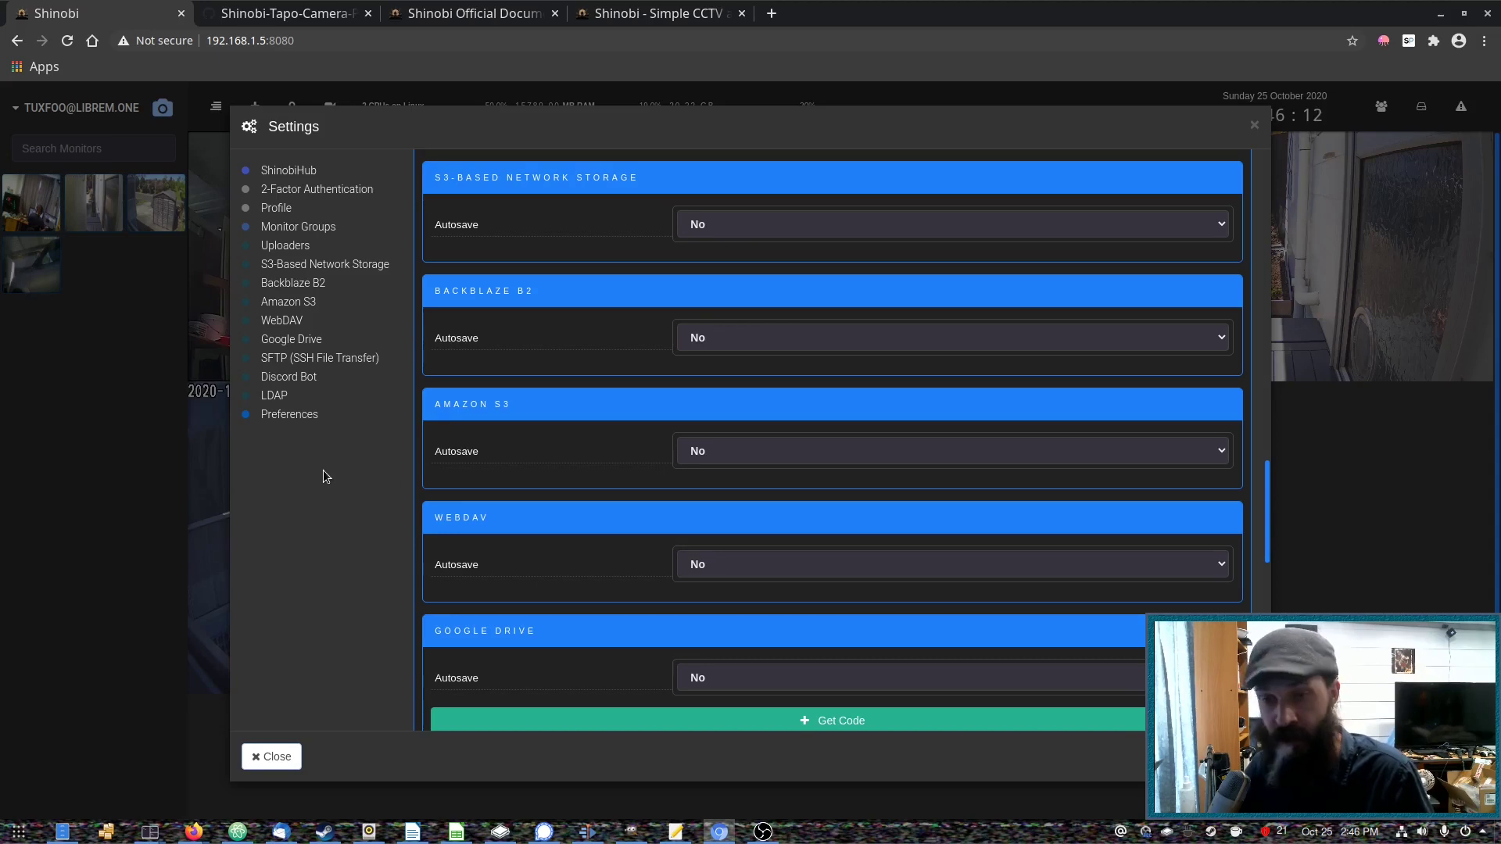
pyautogui.moveTo(323, 391)
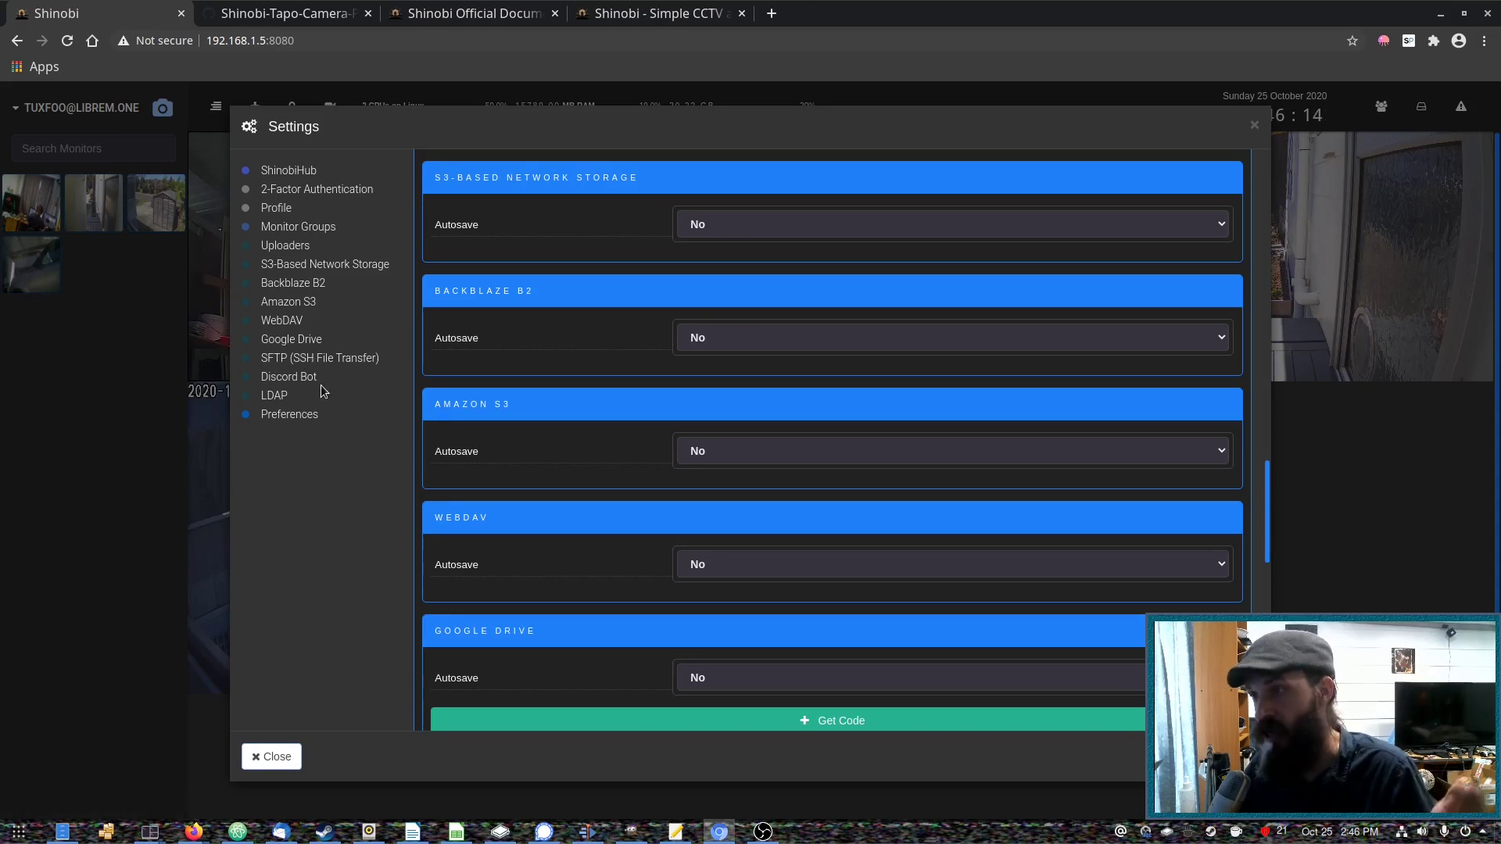
pyautogui.moveTo(315, 397)
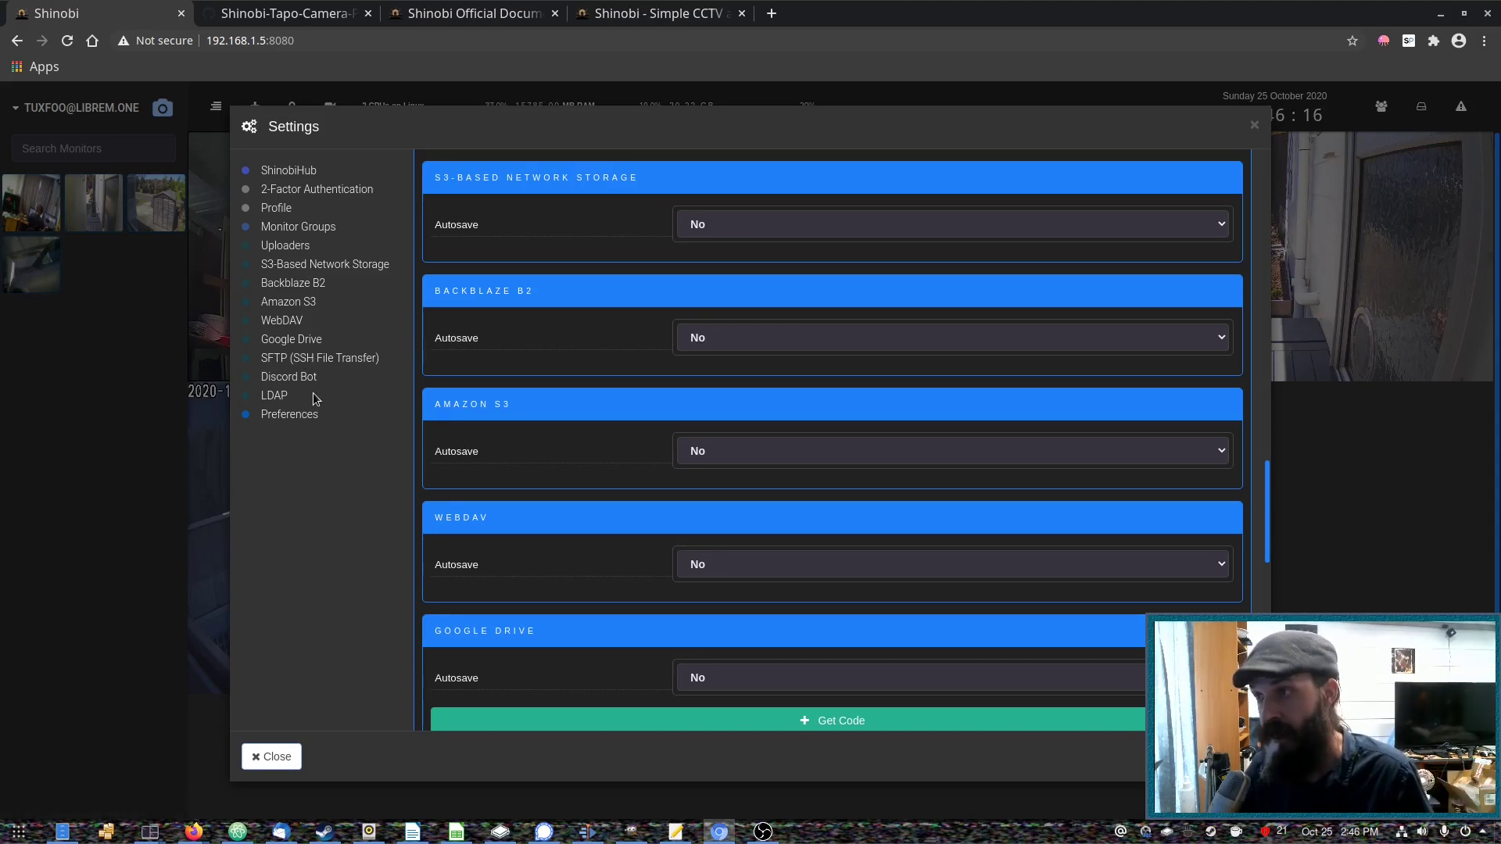
pyautogui.moveTo(320, 357)
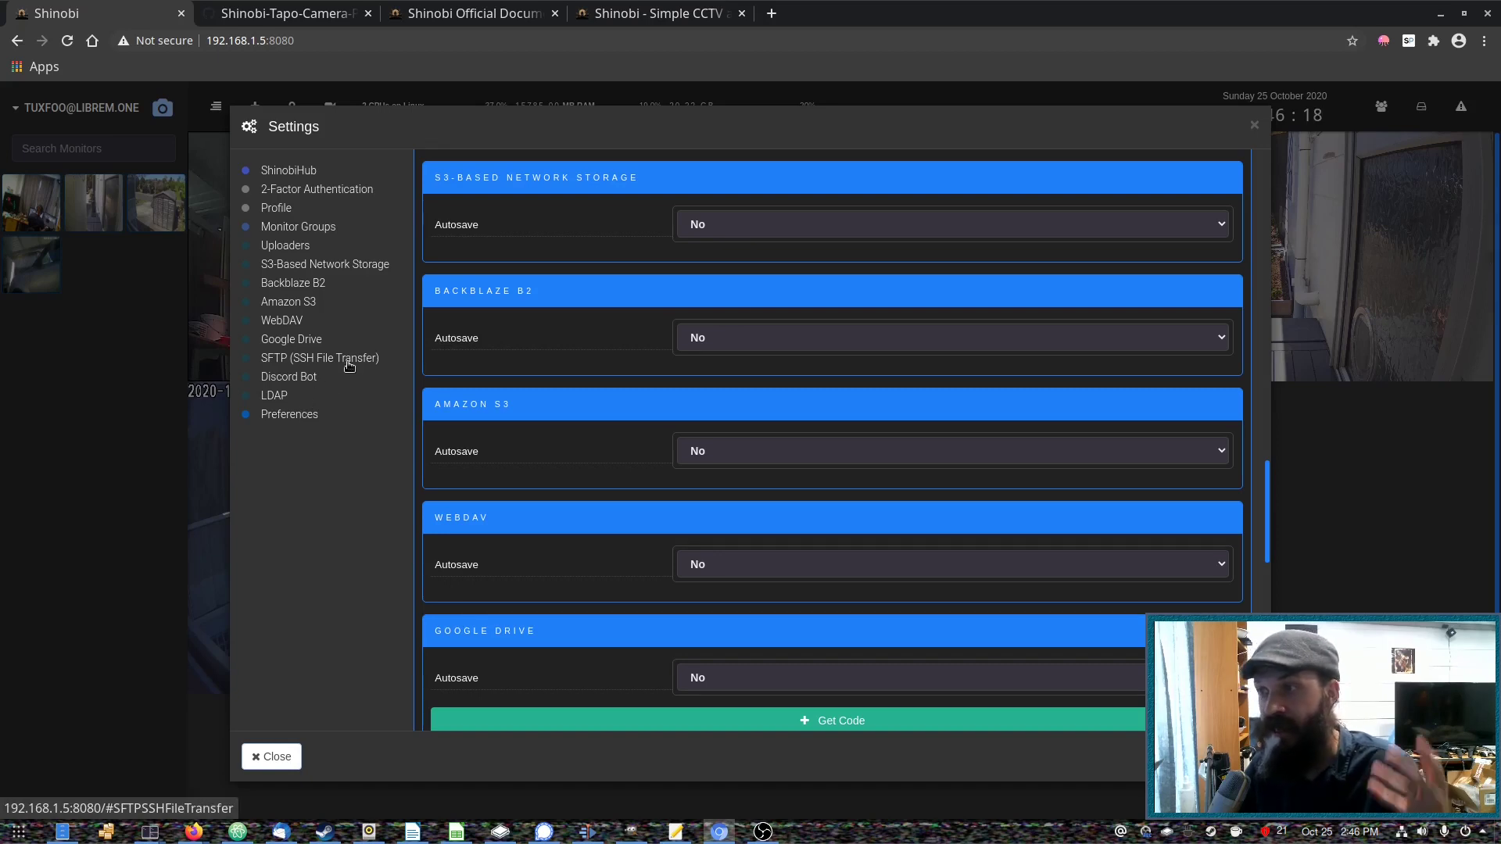
pyautogui.moveTo(338, 419)
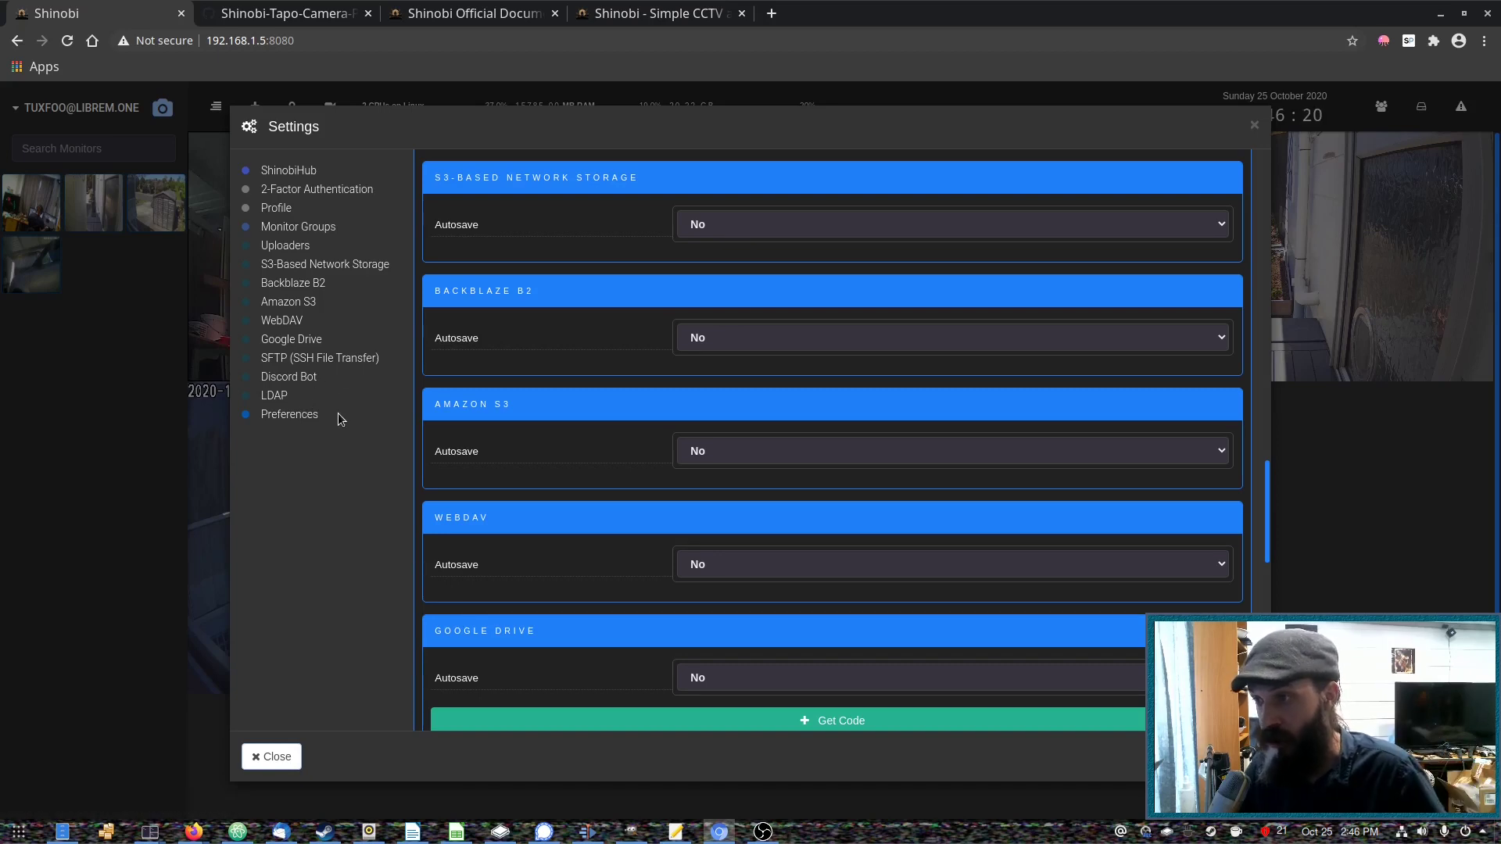
pyautogui.moveTo(370, 438)
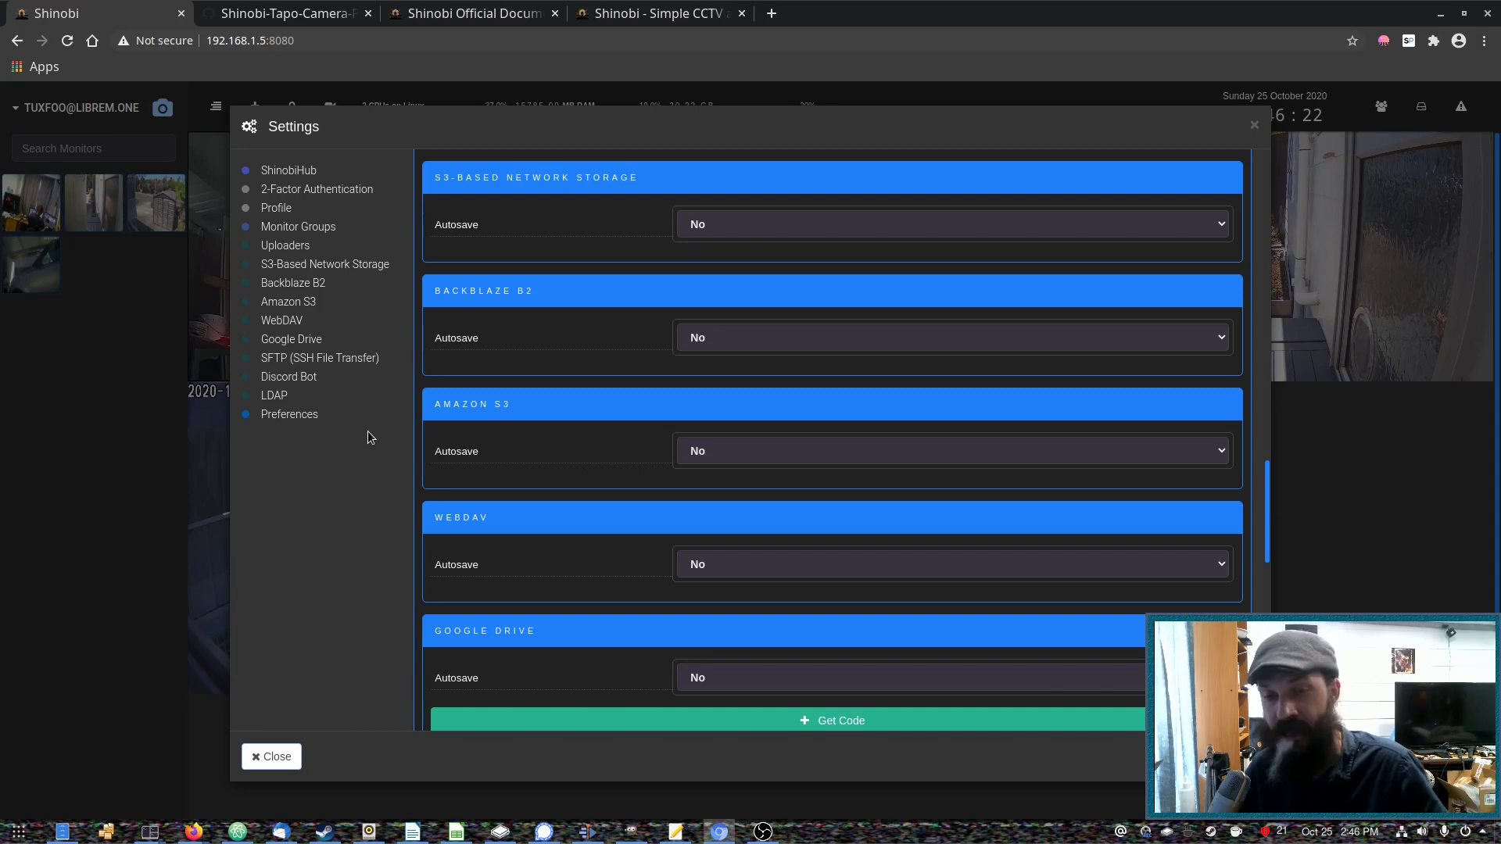